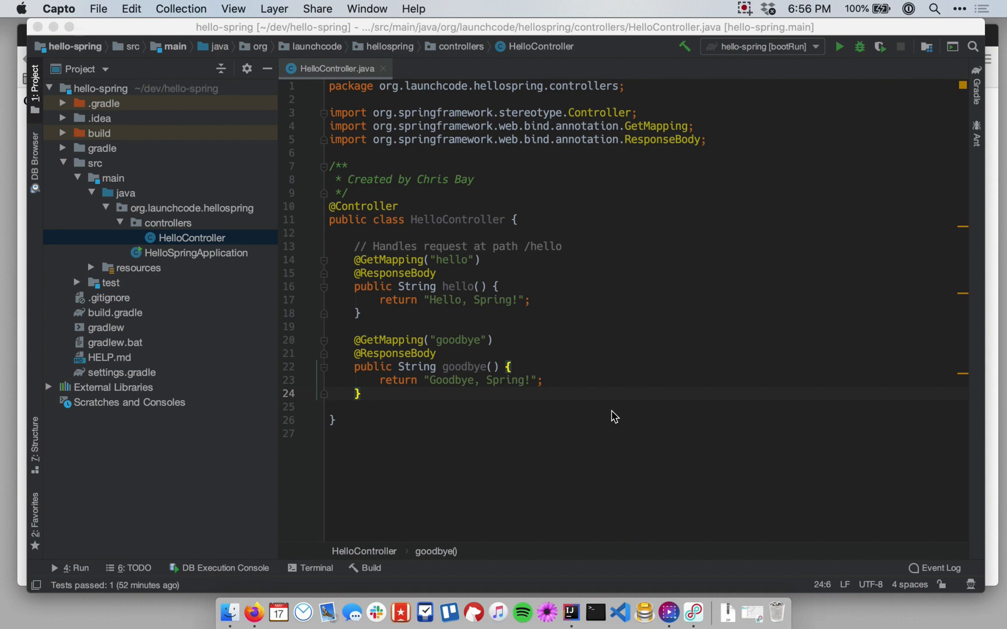
mouse_move(591, 407)
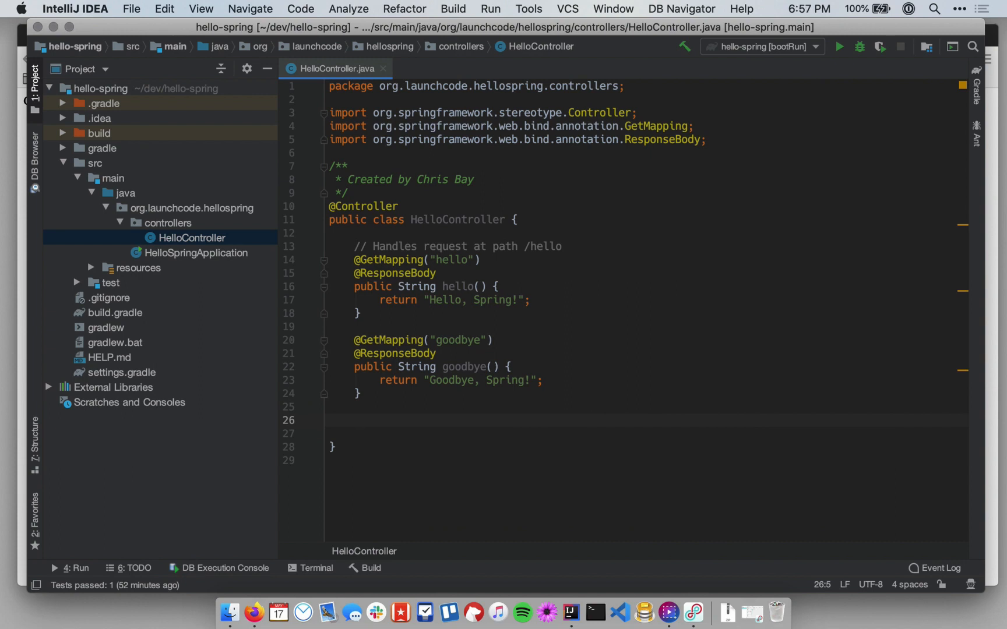
Step: Type the comment '// Handles request of the form /hello?name=LaunchCode' below goodbye
text(// Handles request o)
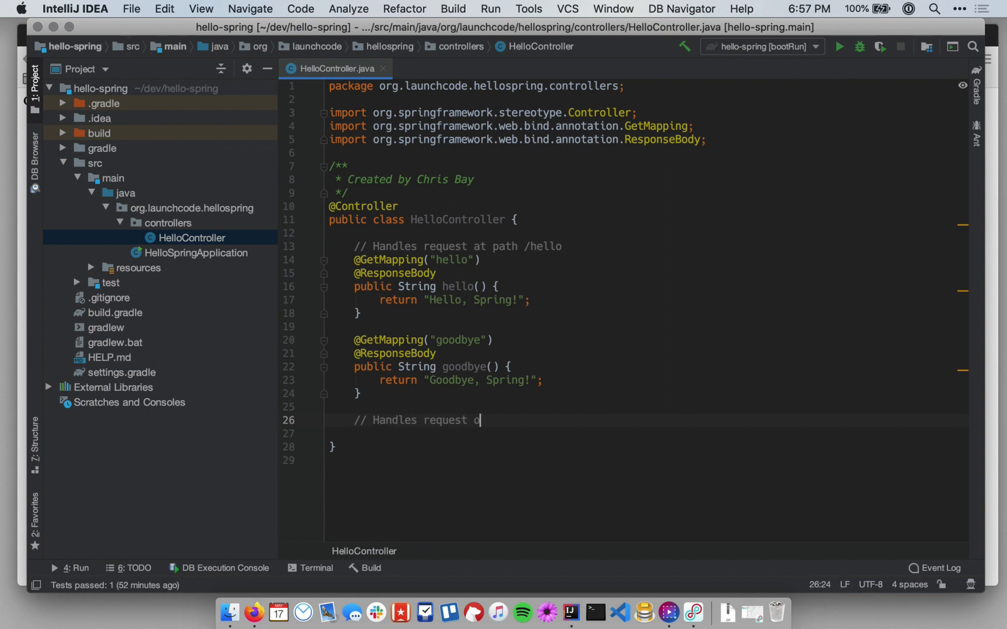
text(f the form)
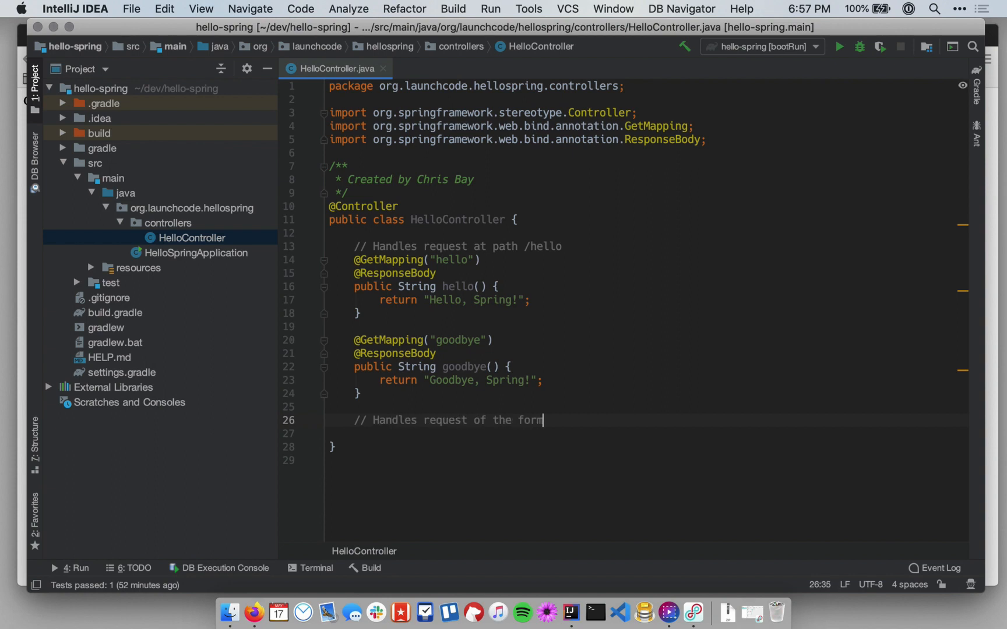
text(/hell)
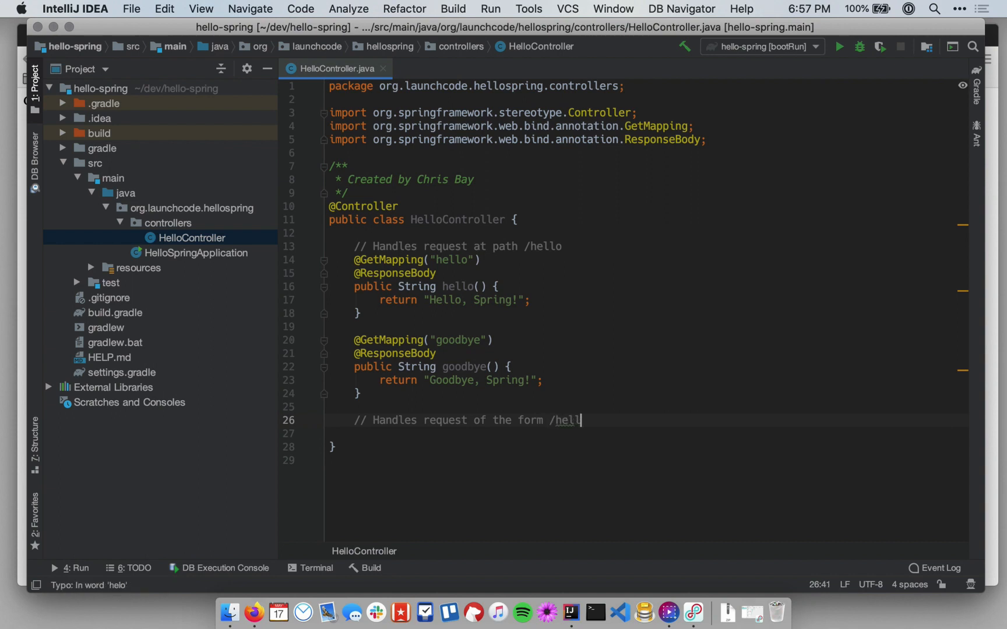
text(o?name=)
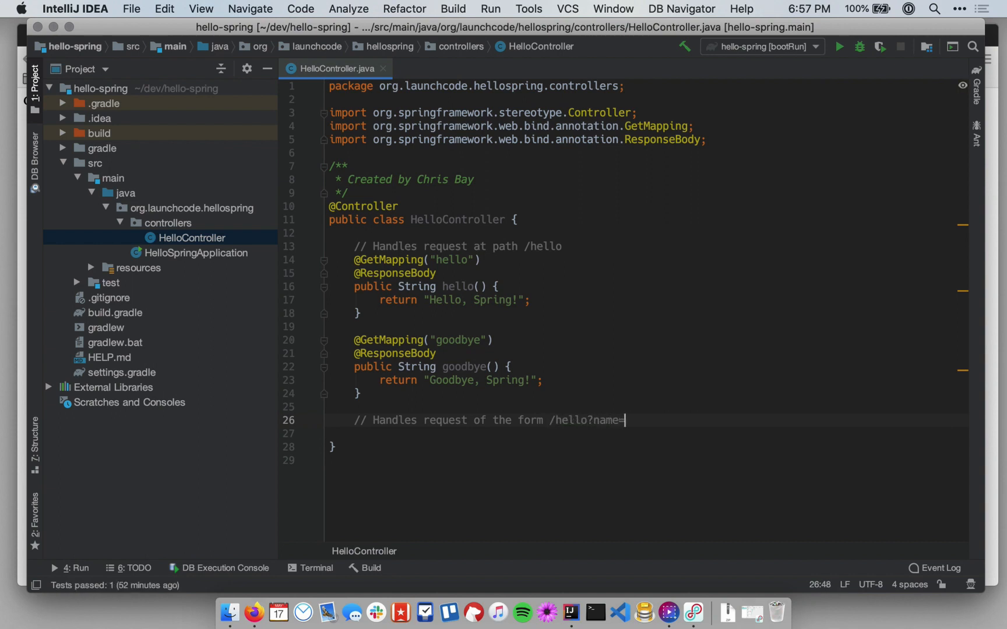
text(LaunchC)
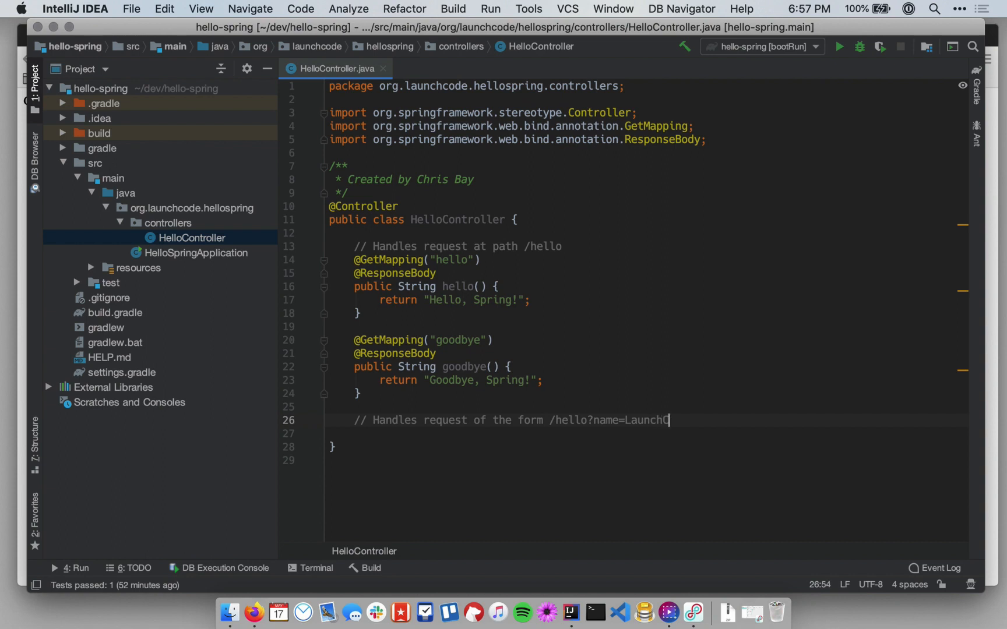
text(ode)
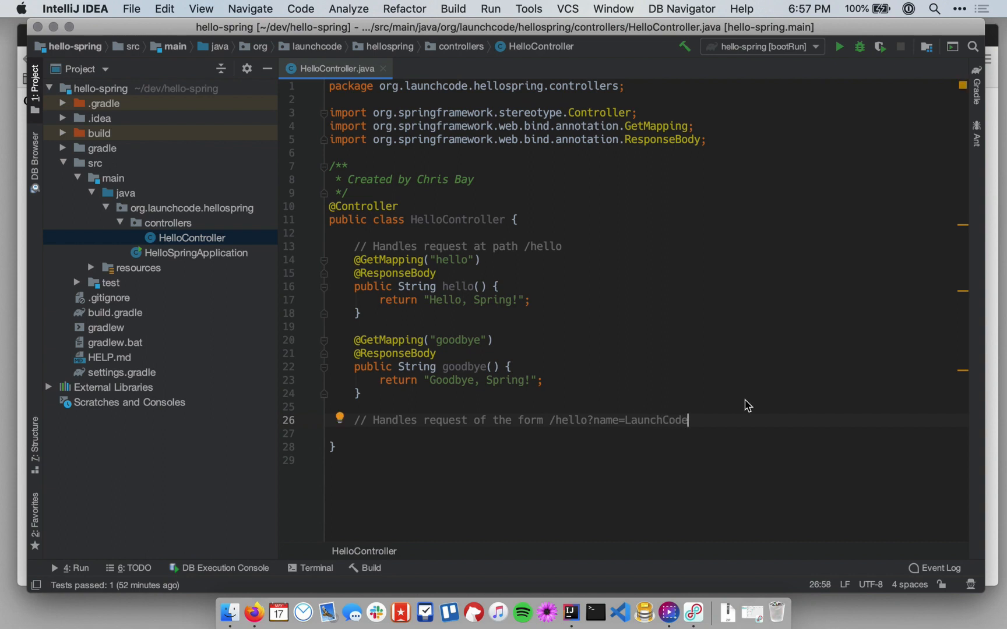
mouse_move(607, 432)
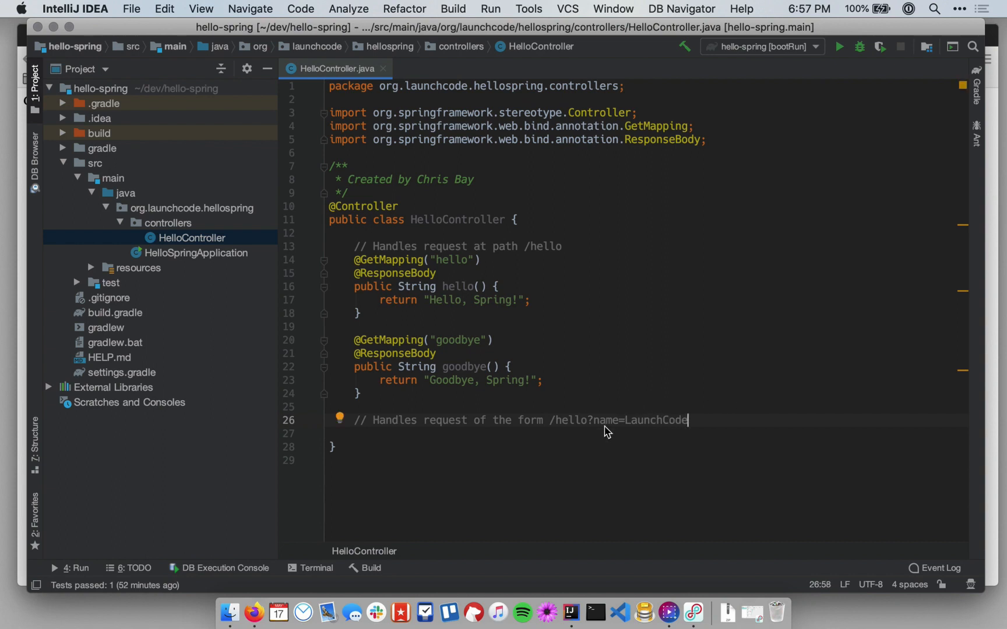
mouse_move(687, 419)
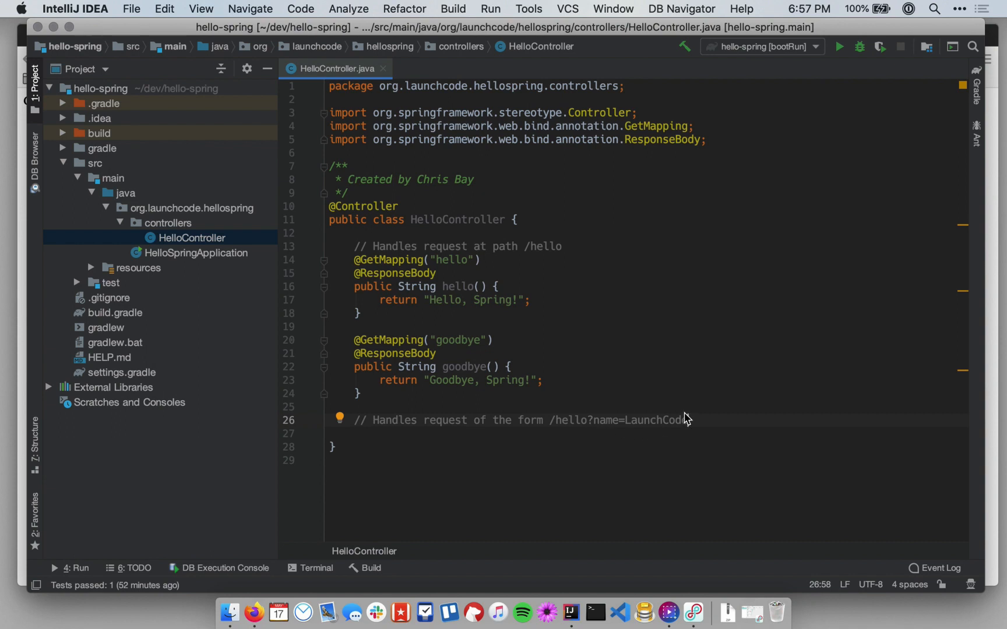
mouse_move(663, 428)
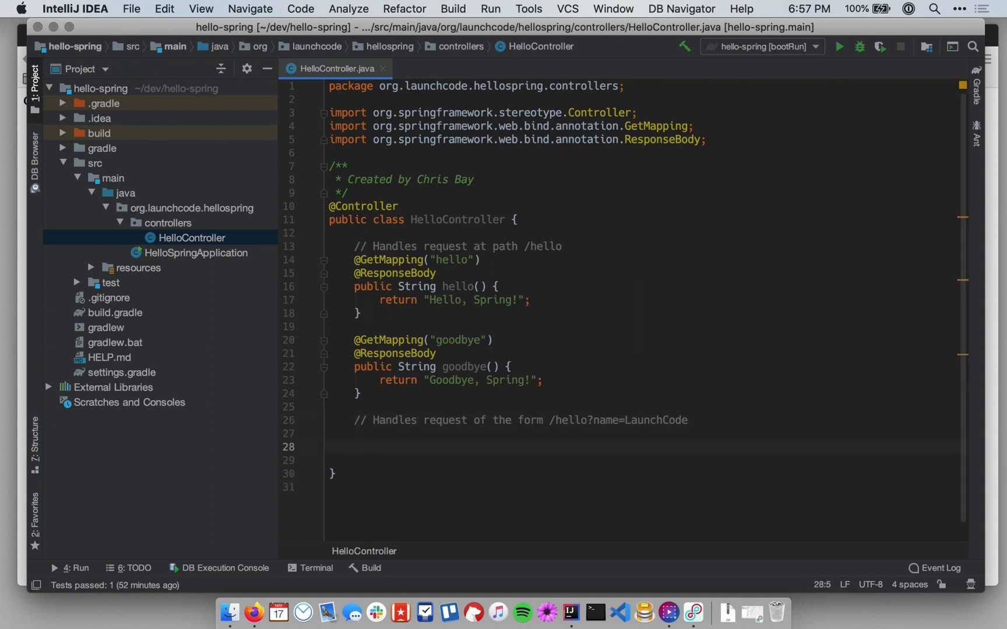
text(p)
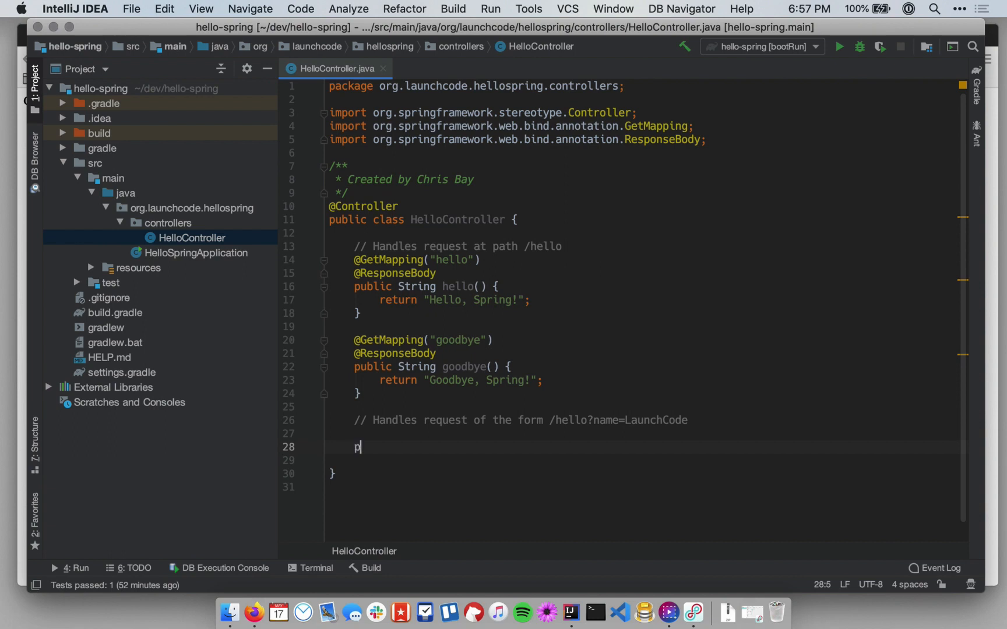
text(ublic)
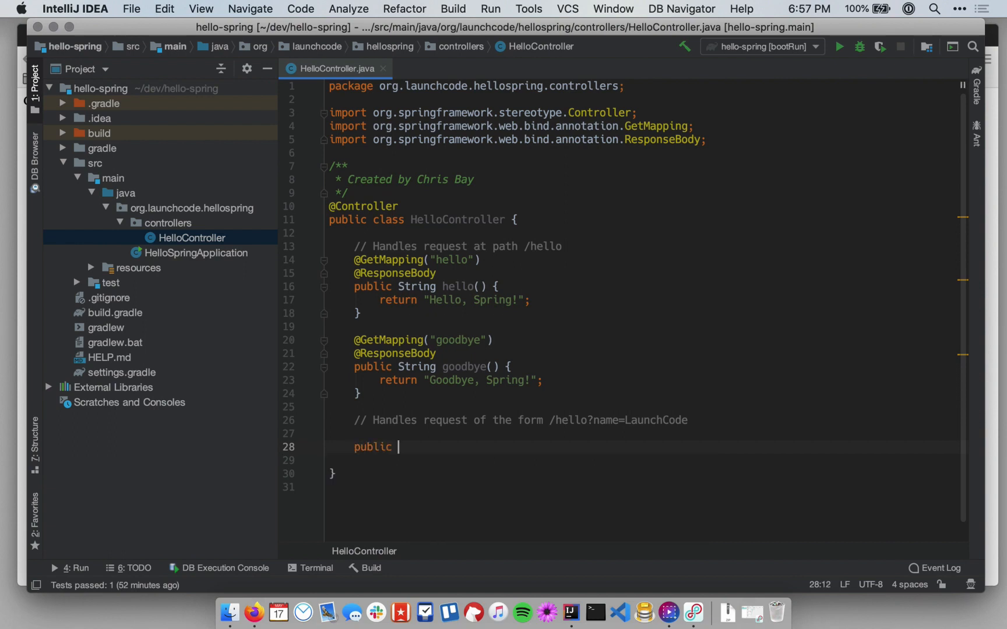
text(String)
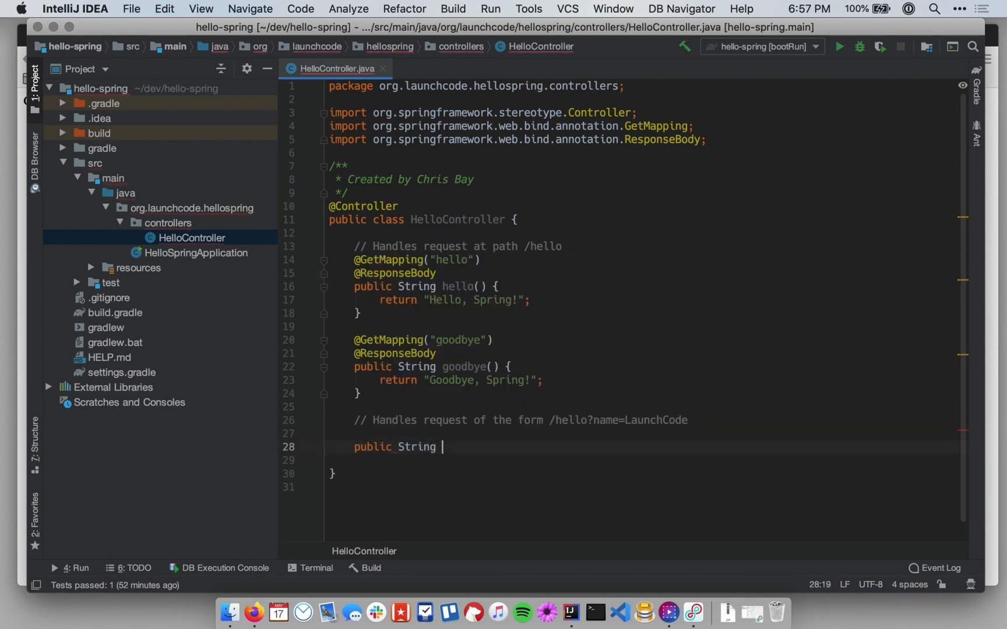
text(hello)
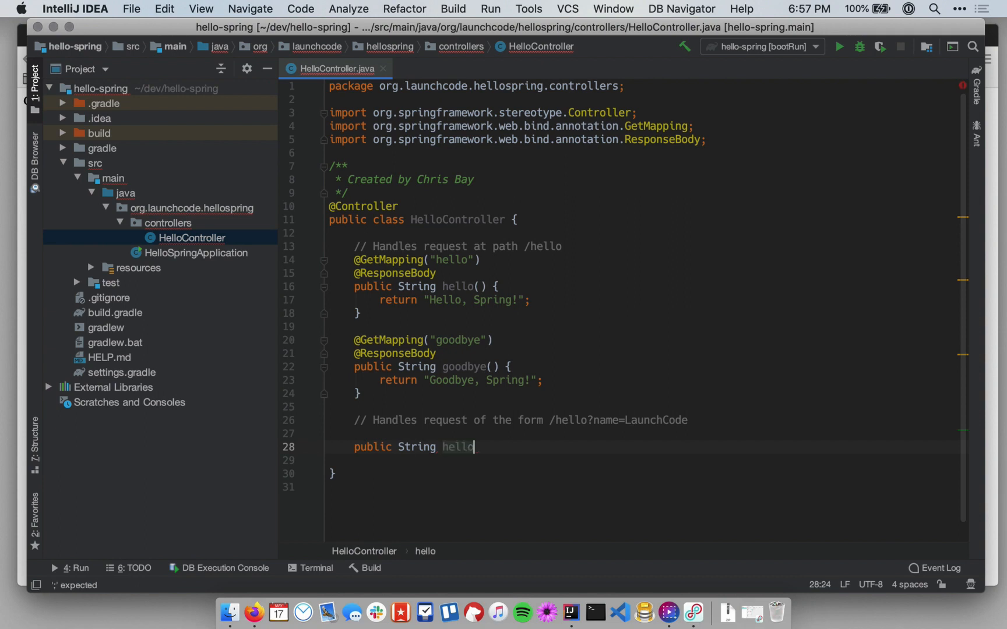
text(WithQu)
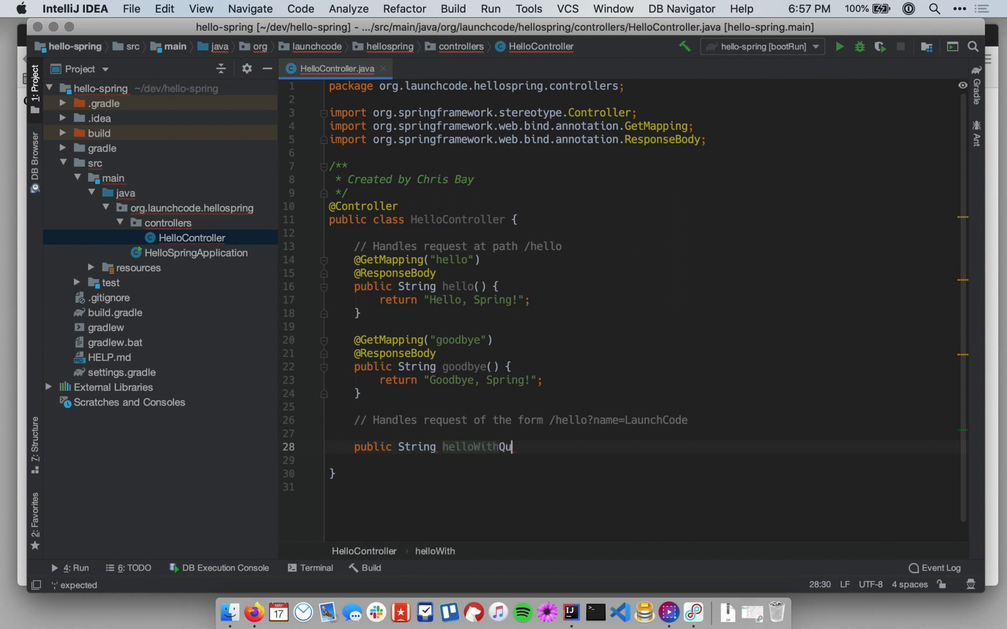
text(eryParam)
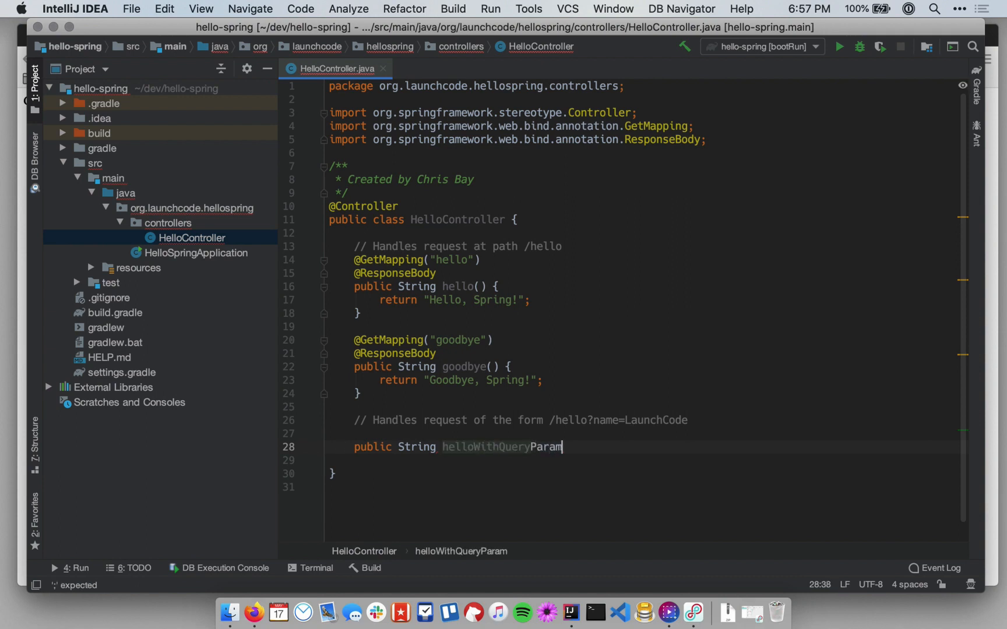
text(() {})
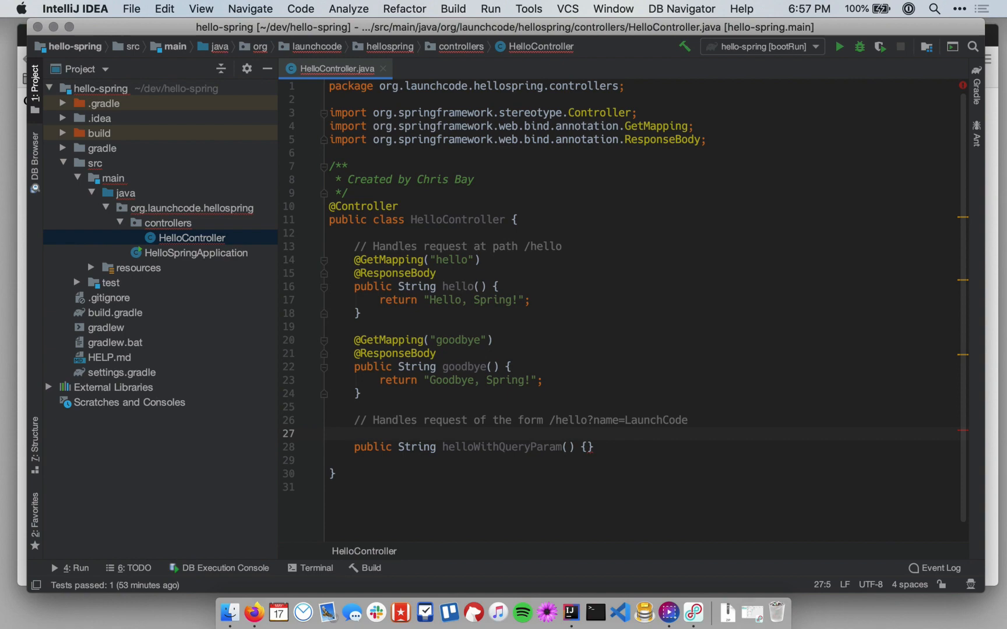
text(@GetMapping)
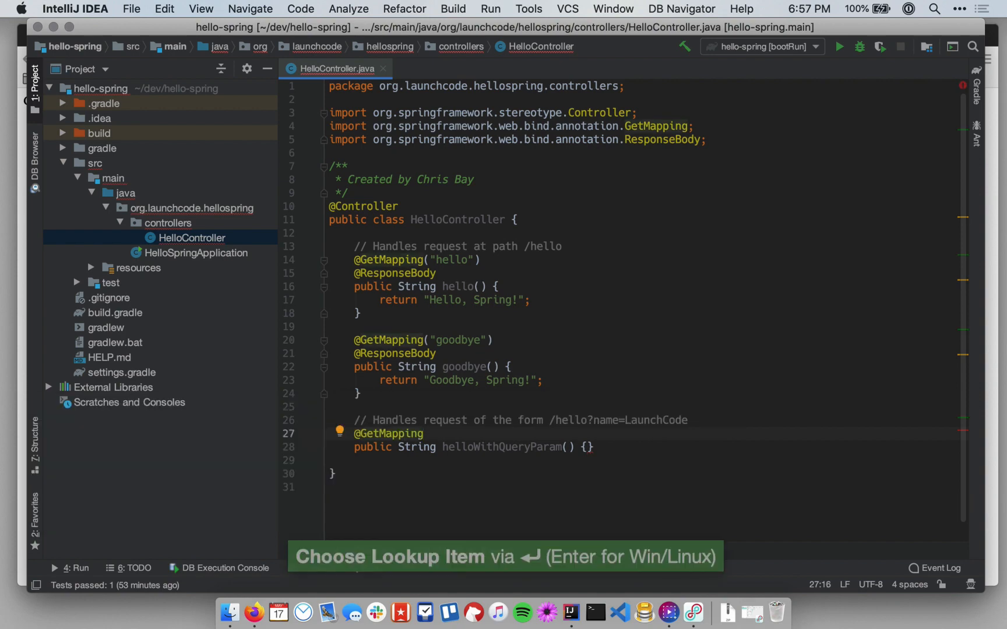
text(RE)
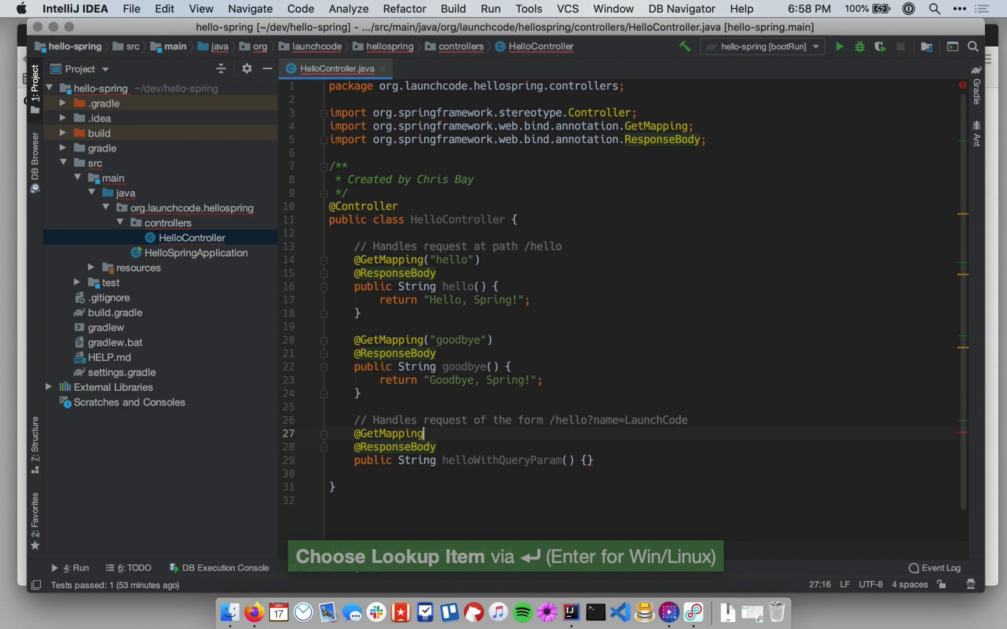
text(()
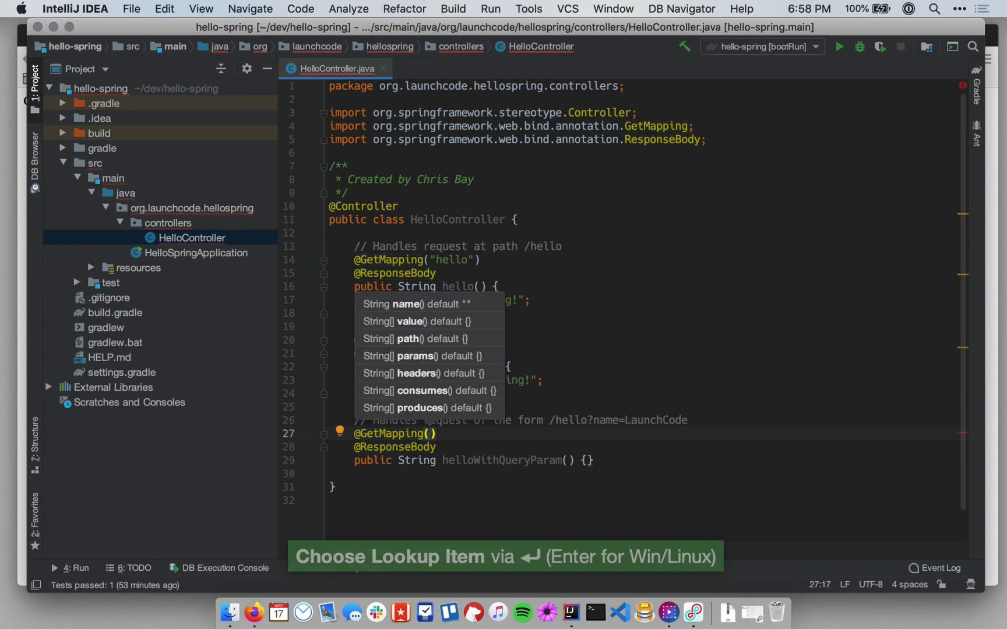
text(")
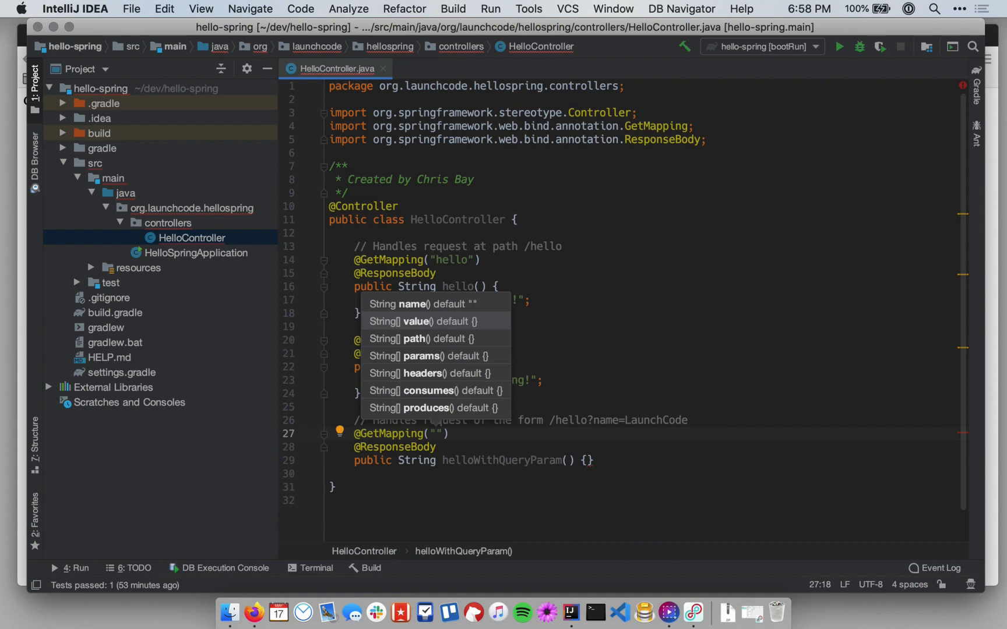
text(hello)
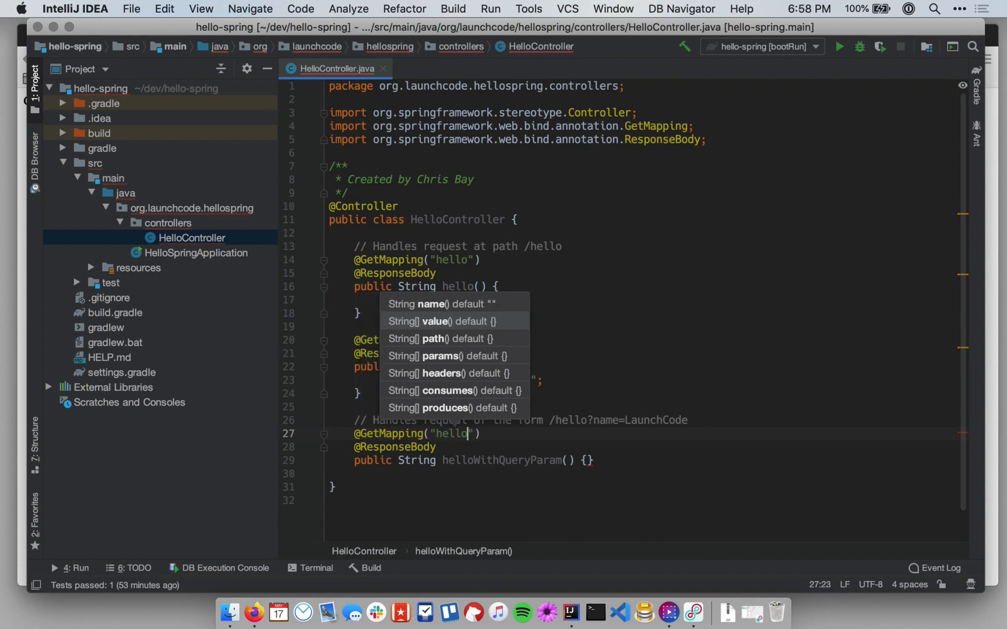
key(Escape)
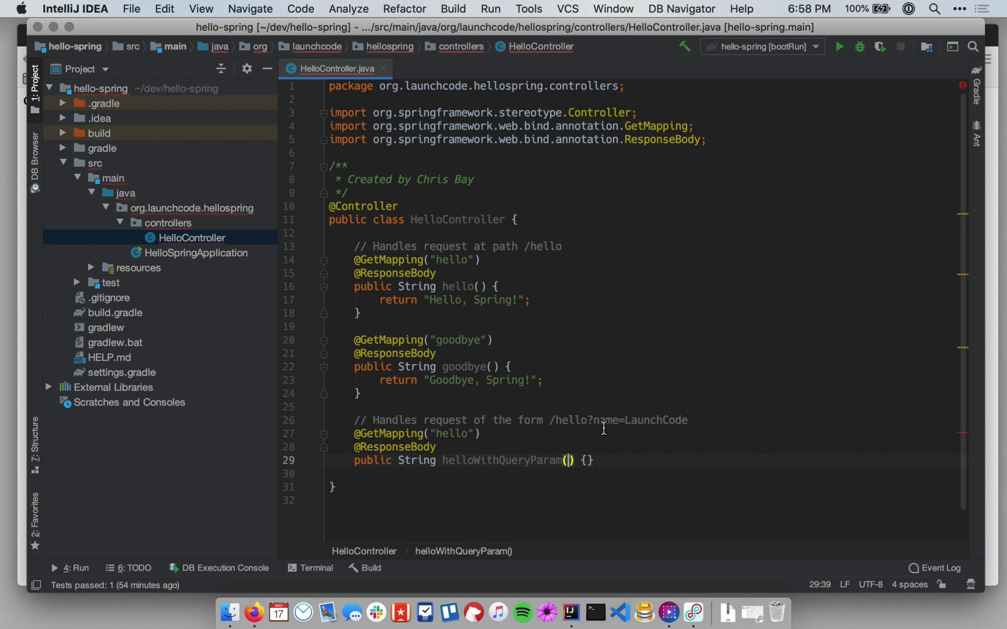
mouse_move(606, 423)
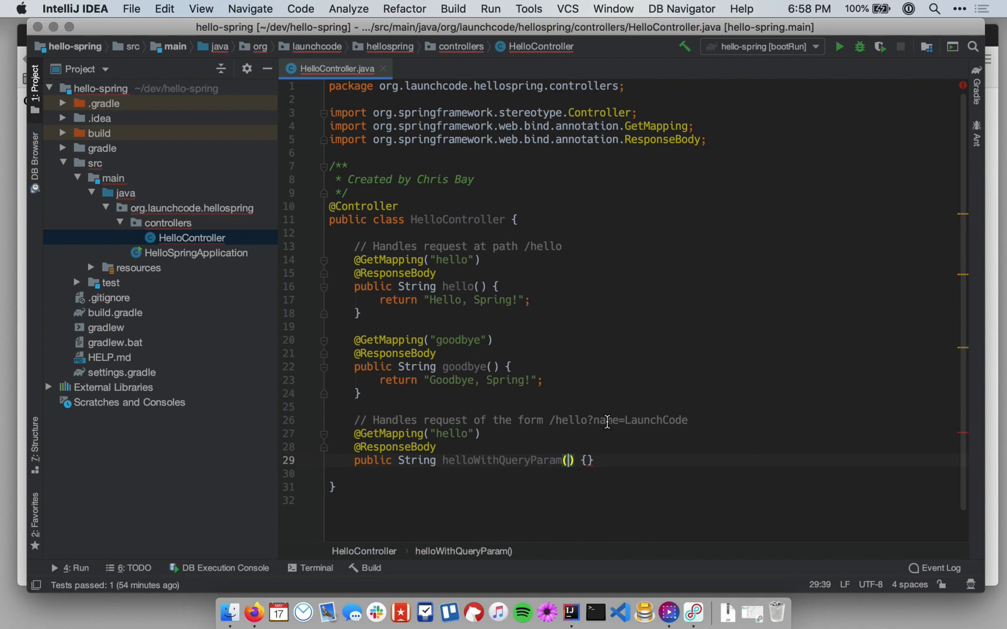
Step: Add a String name parameter to helloWithQueryParam
text(String name)
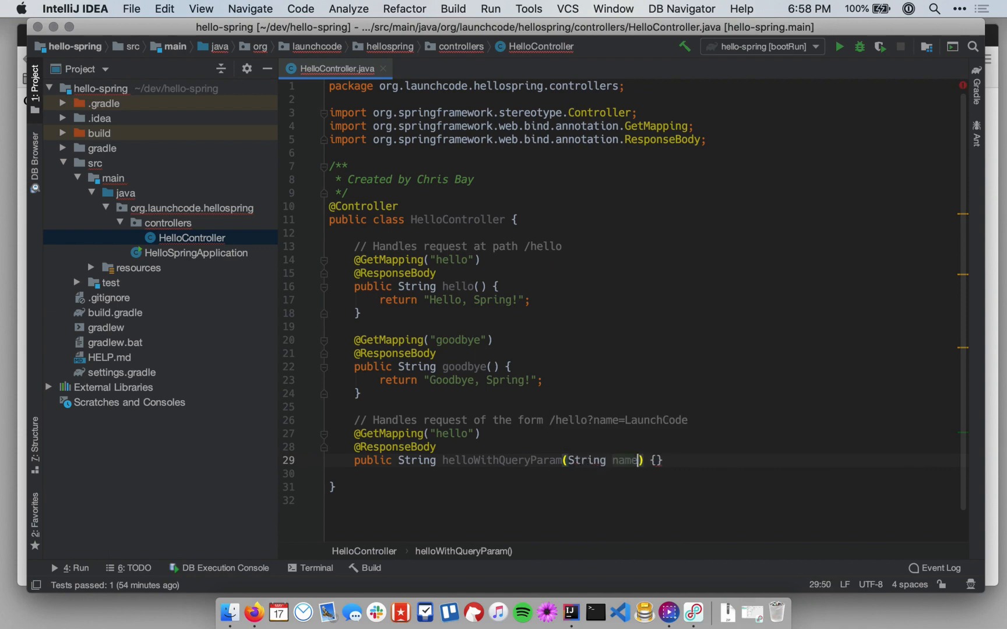
click(566, 460)
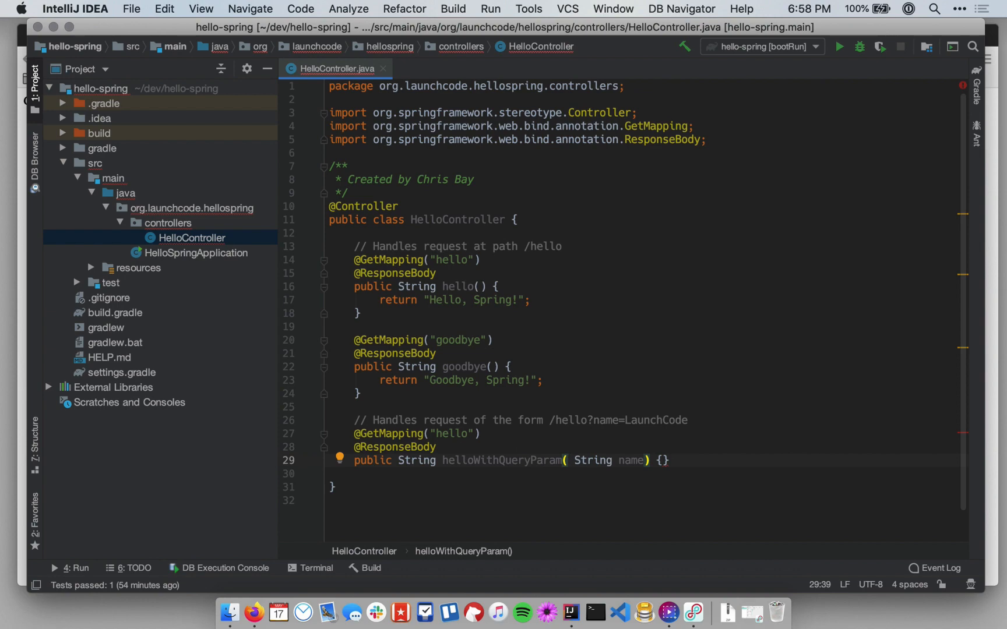
text(@RE)
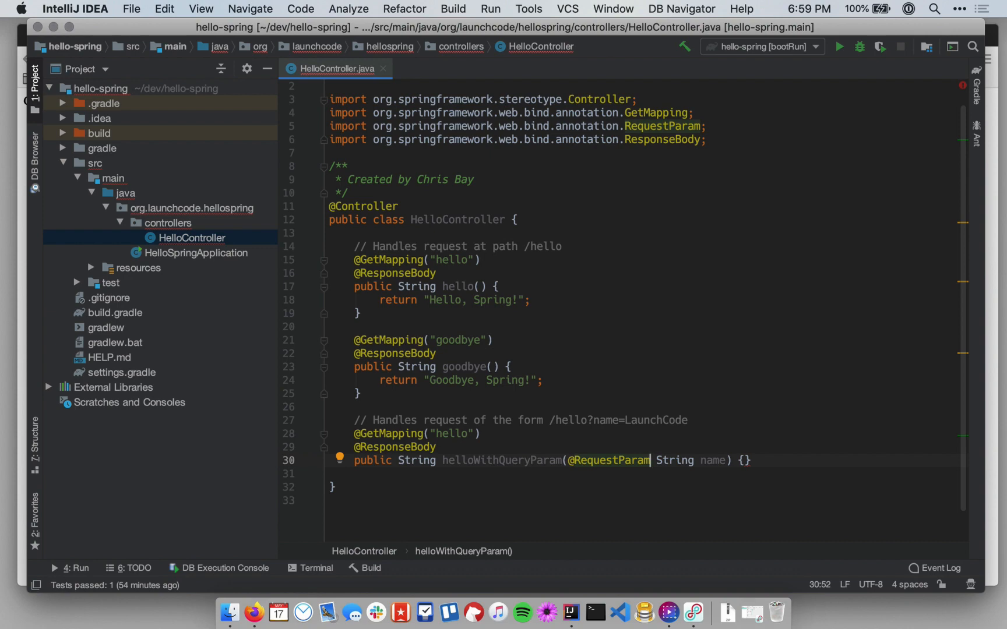
double_click(605, 420)
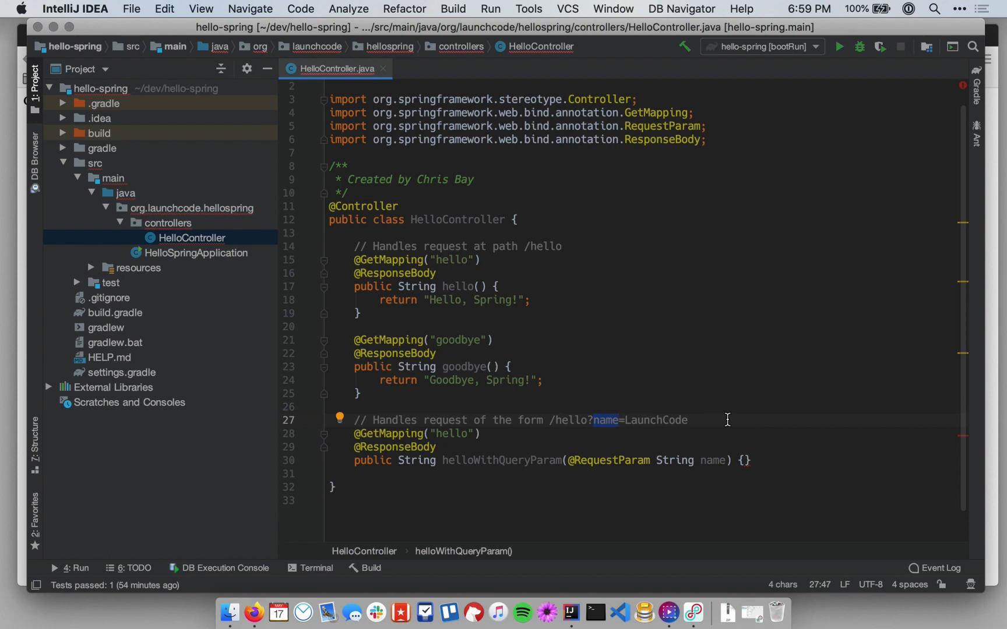
mouse_move(609, 422)
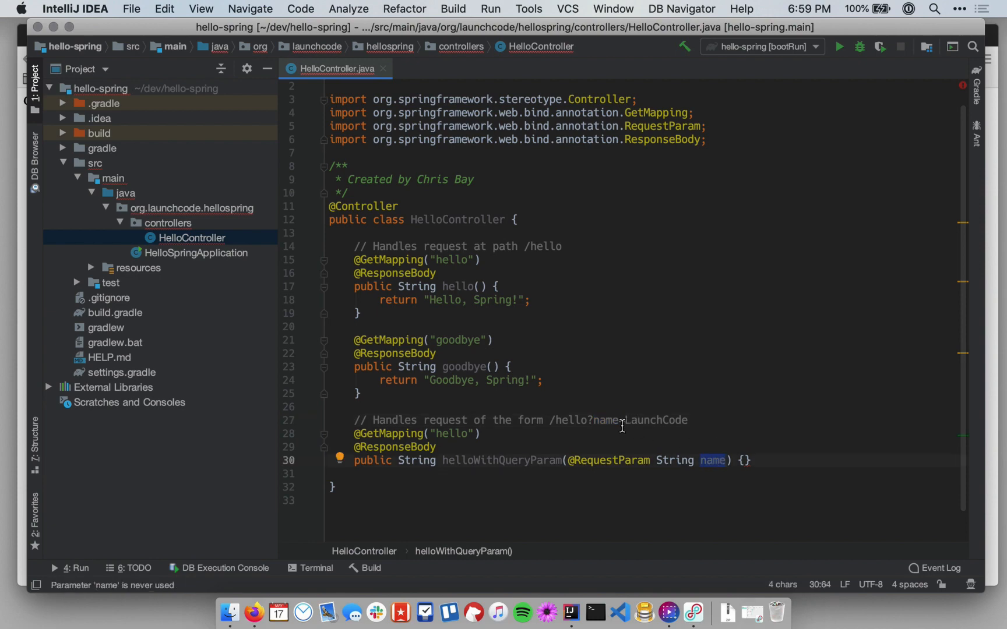
mouse_move(612, 418)
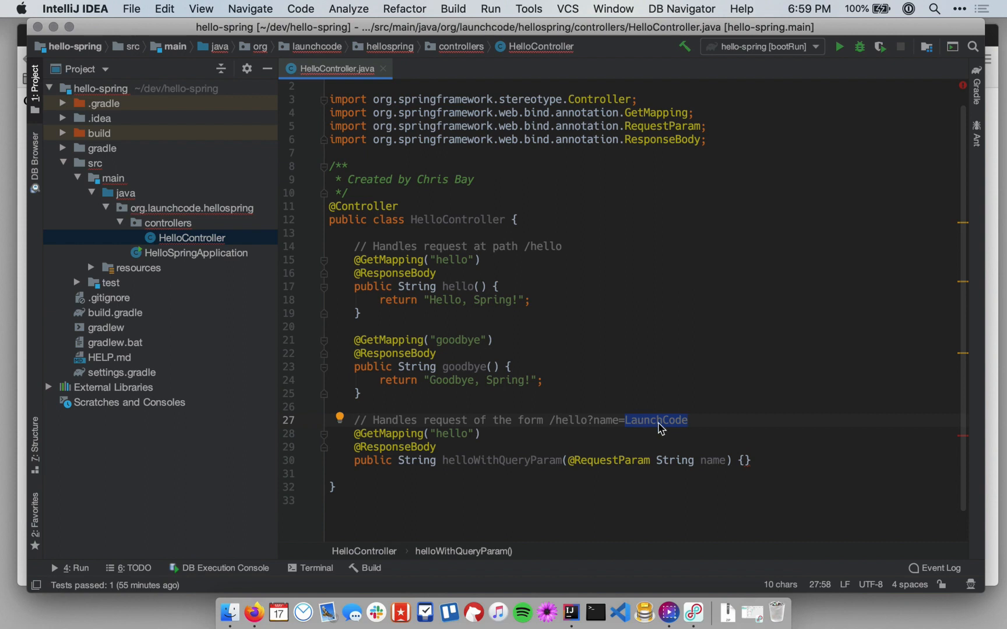
mouse_move(707, 460)
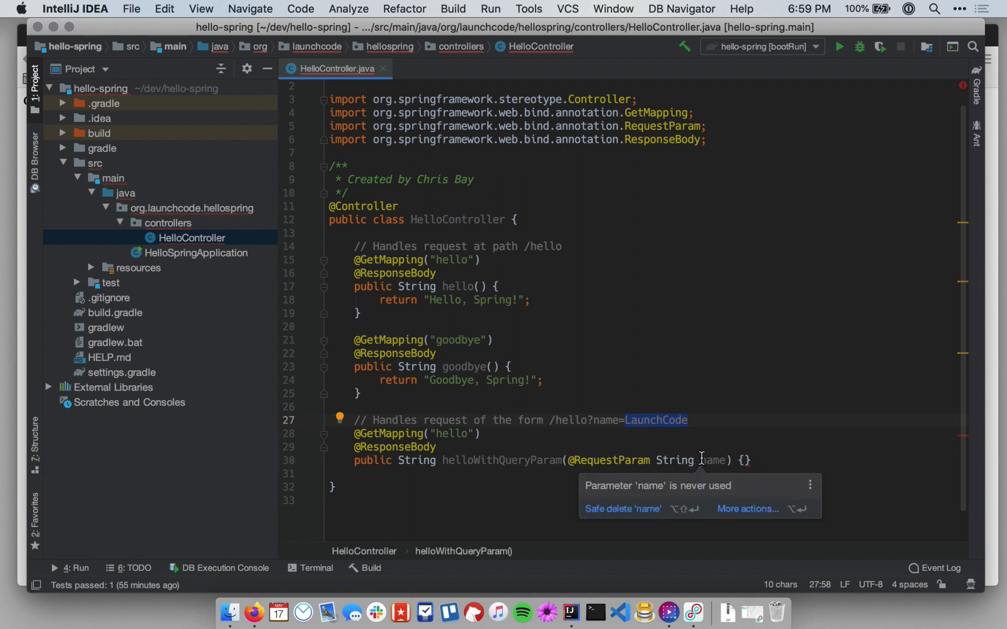
mouse_move(713, 420)
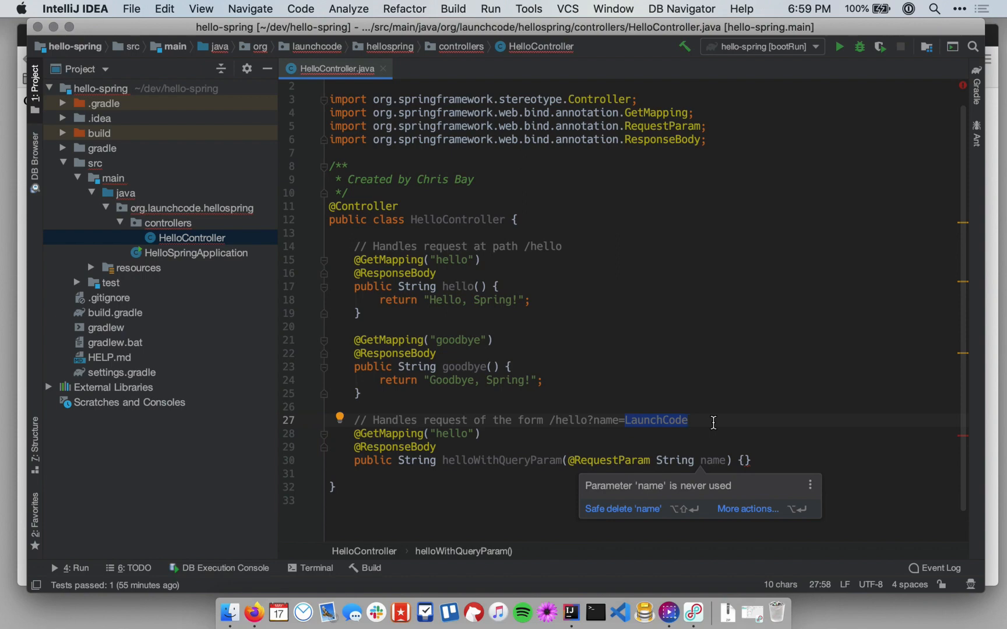
mouse_move(741, 442)
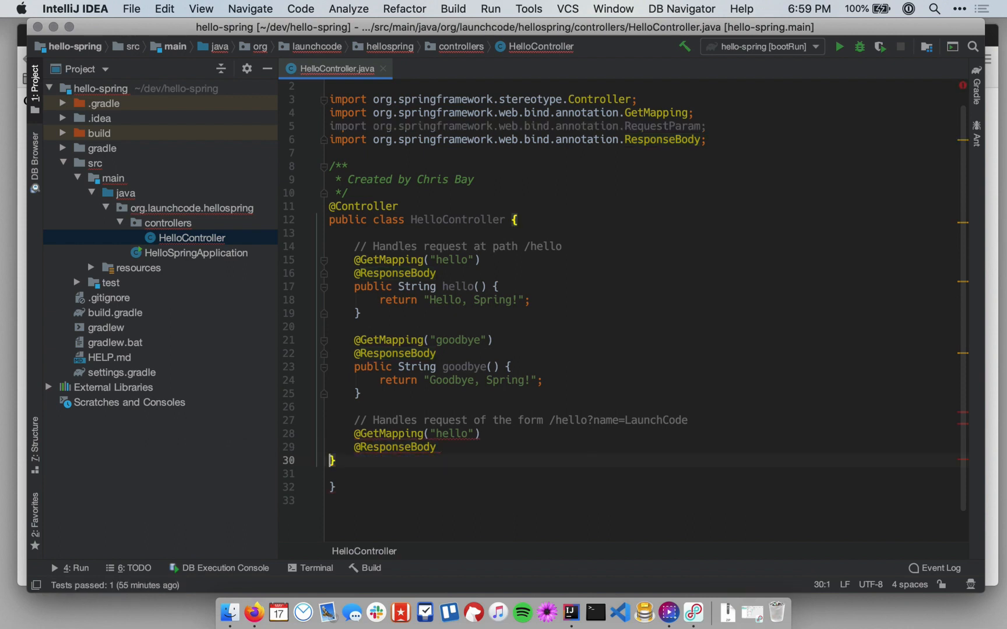
Step: Retype the signature with braces and make the body return "Hello, " + name + "!"
text(public String helloWithQueryParam(@RequestParam String name) {)
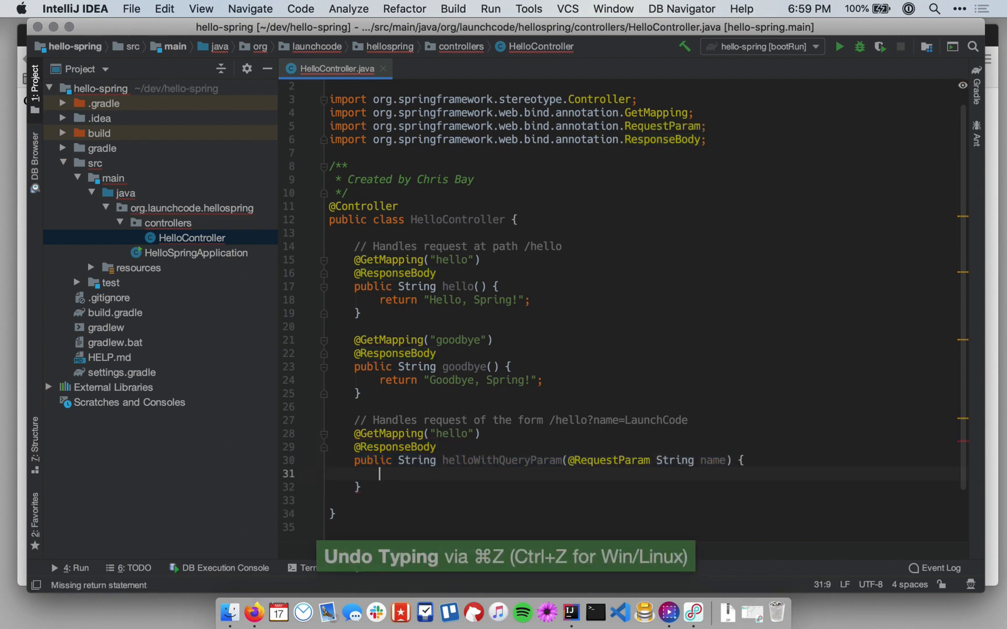
key(enter)
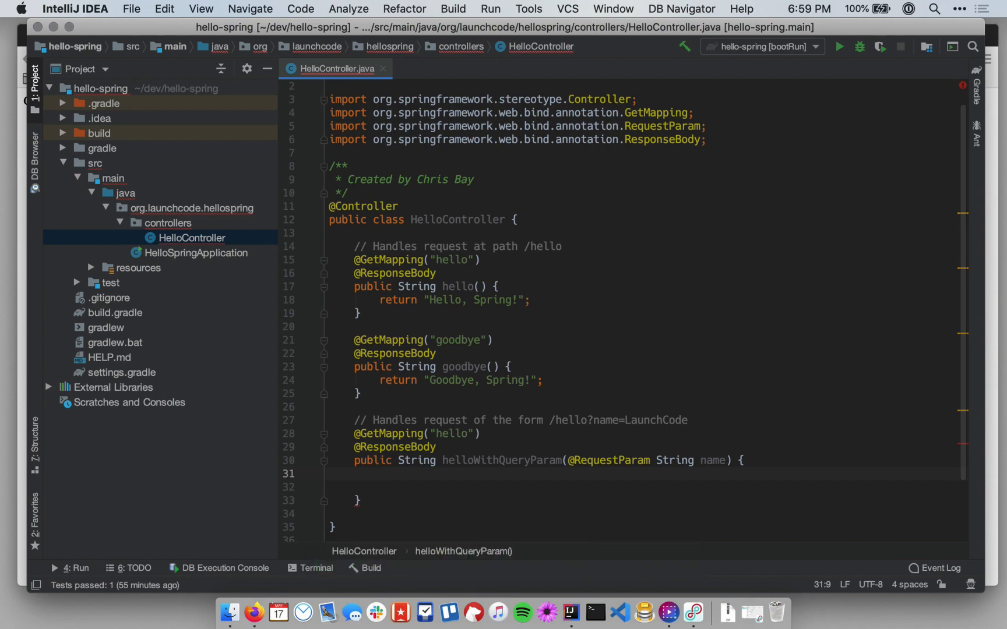
text(return "")
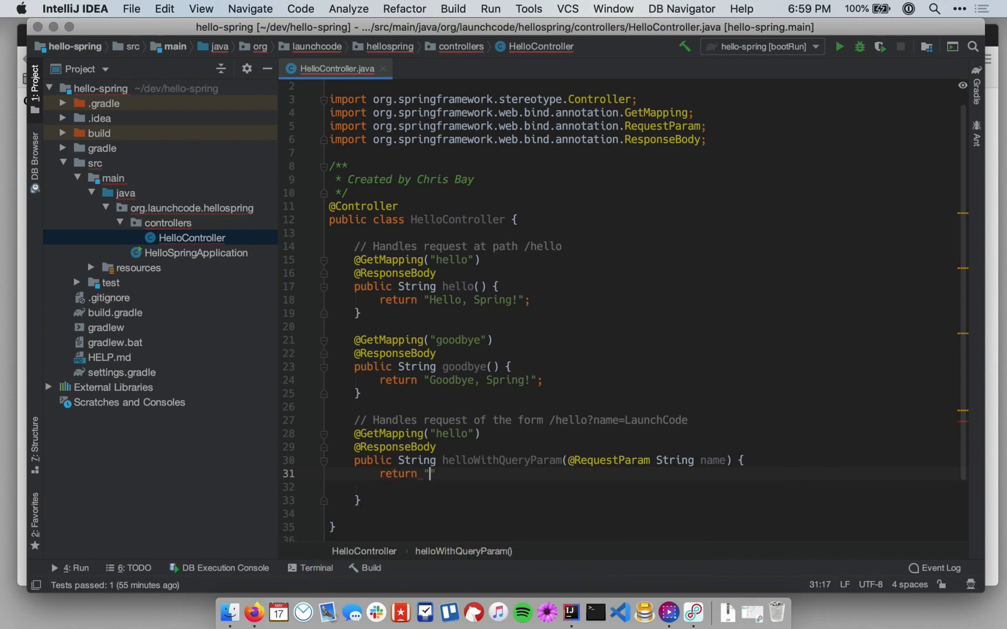
text(Hello)
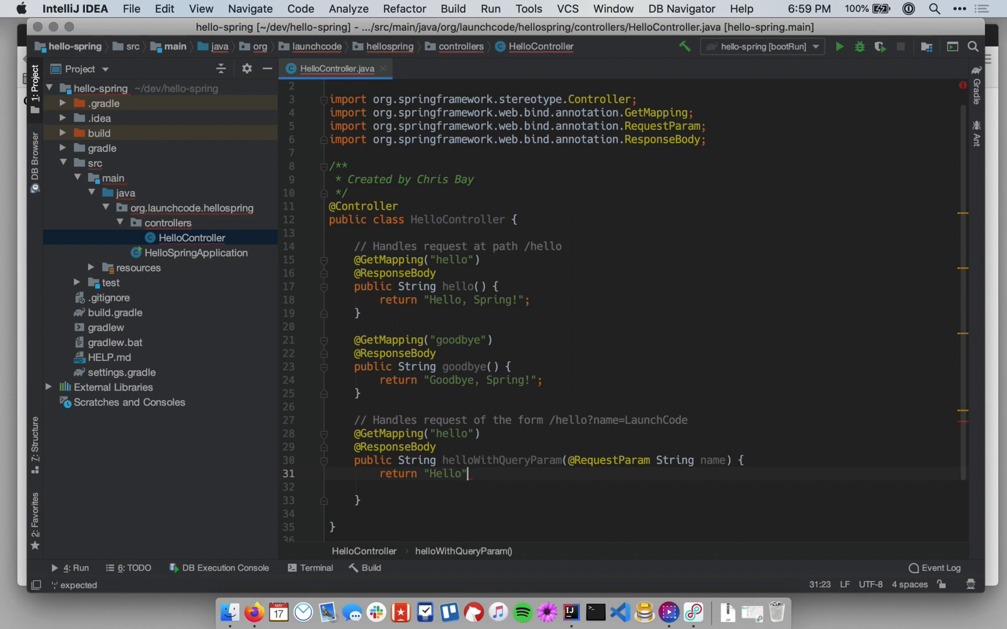
text(,)
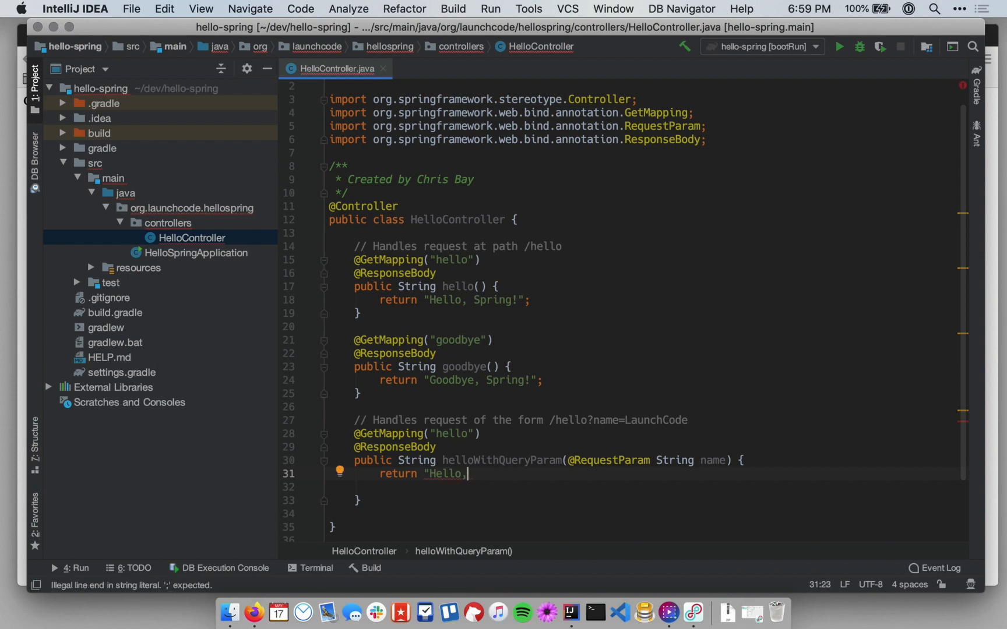
text(" +)
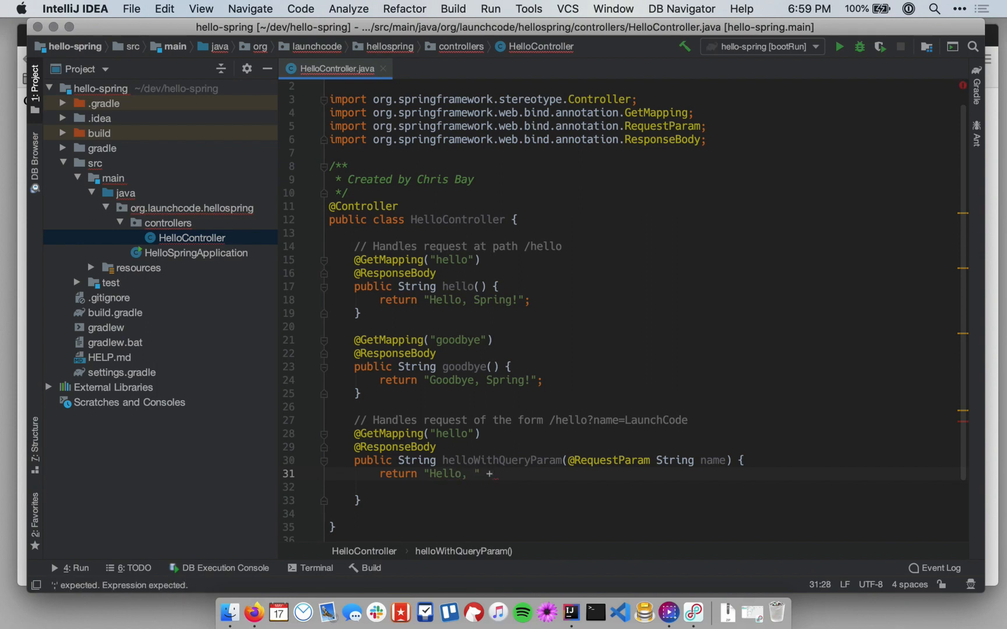
text(name)
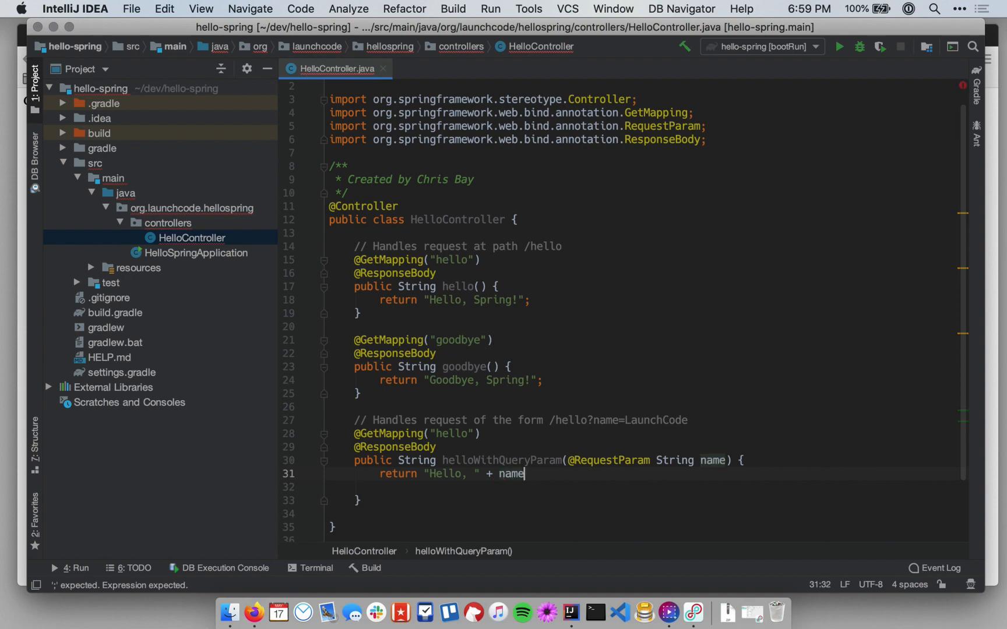
text(+ "")
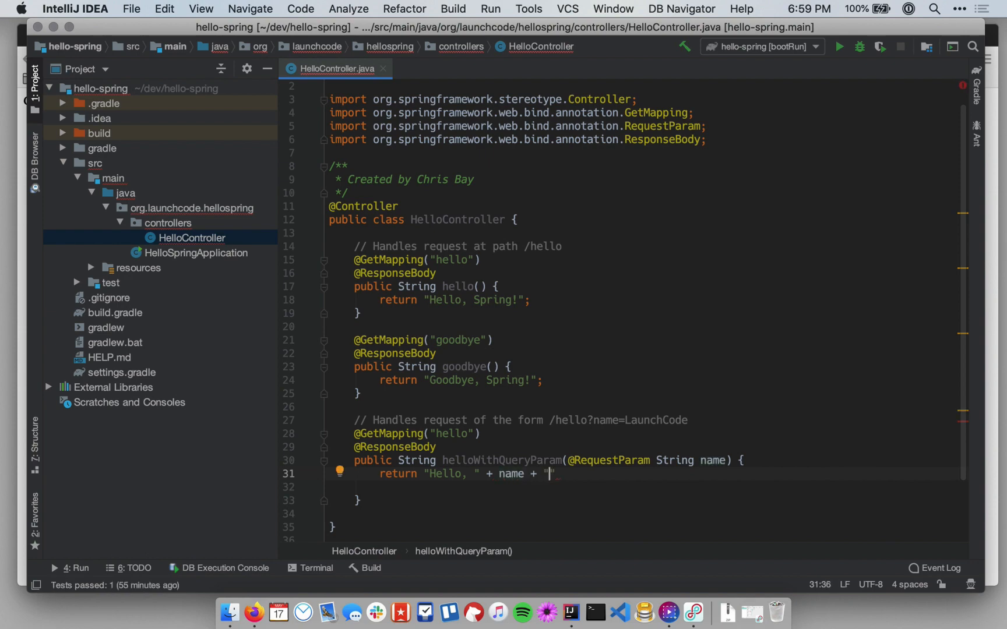
text(!";)
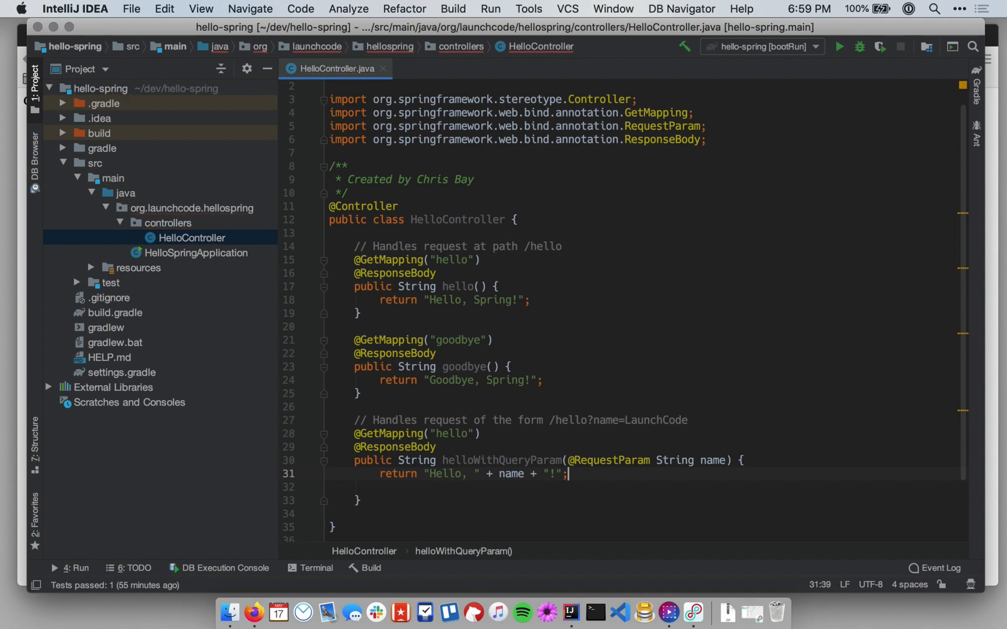
key(delete)
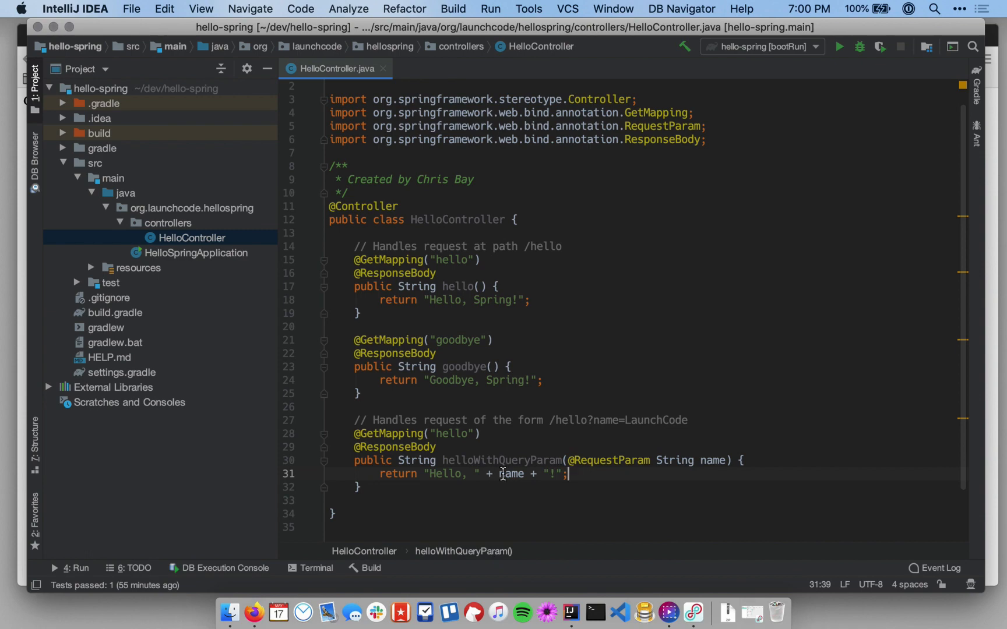
mouse_move(510, 474)
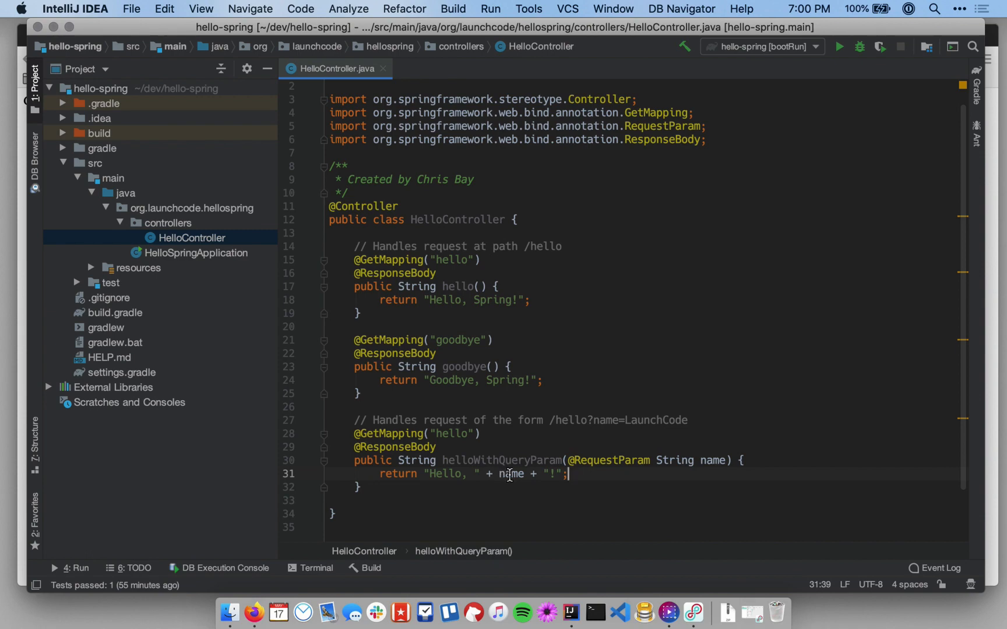
mouse_move(715, 271)
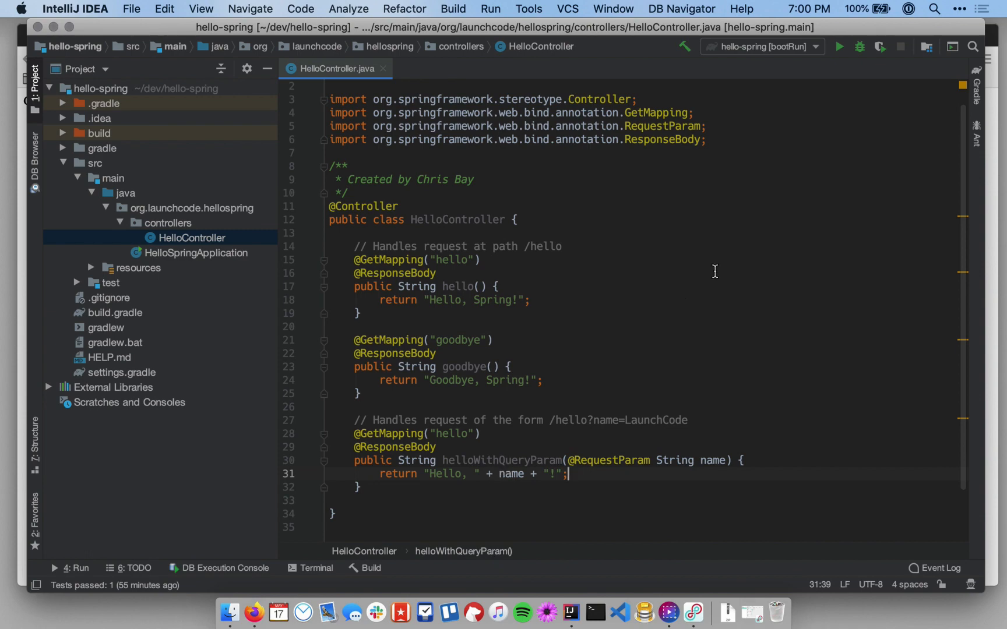
mouse_move(839, 47)
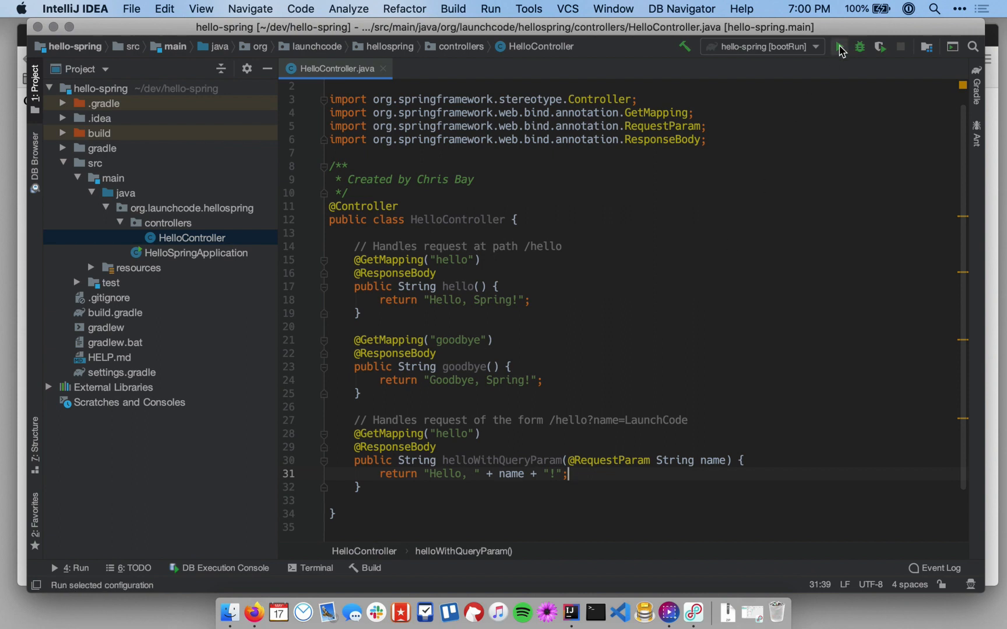
Step: Run hello-spring [bootRun] and read the ambiguous-mapping IllegalStateException in the log
click(839, 46)
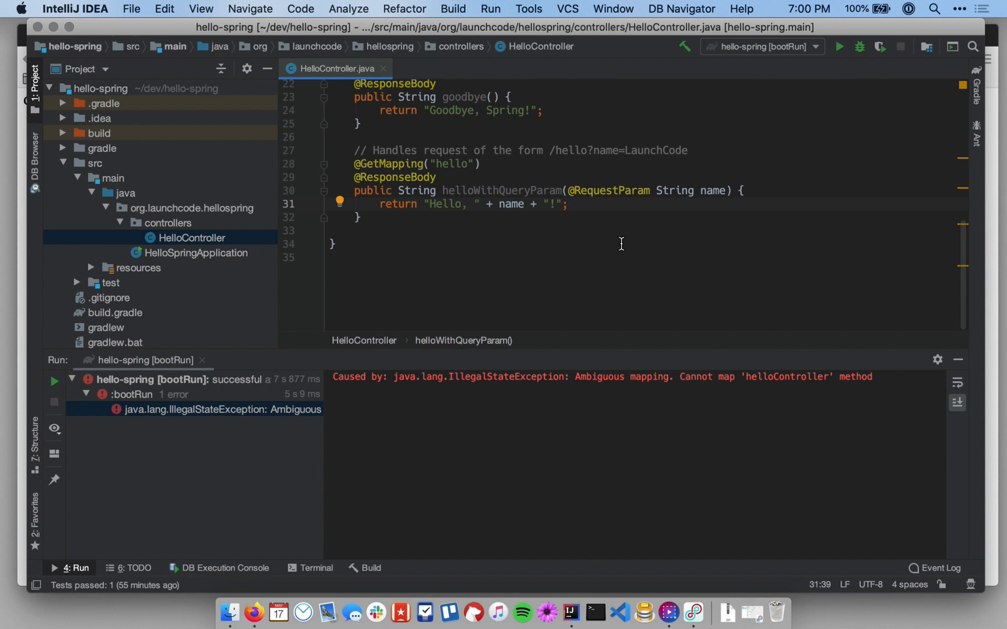
scroll(up, 3)
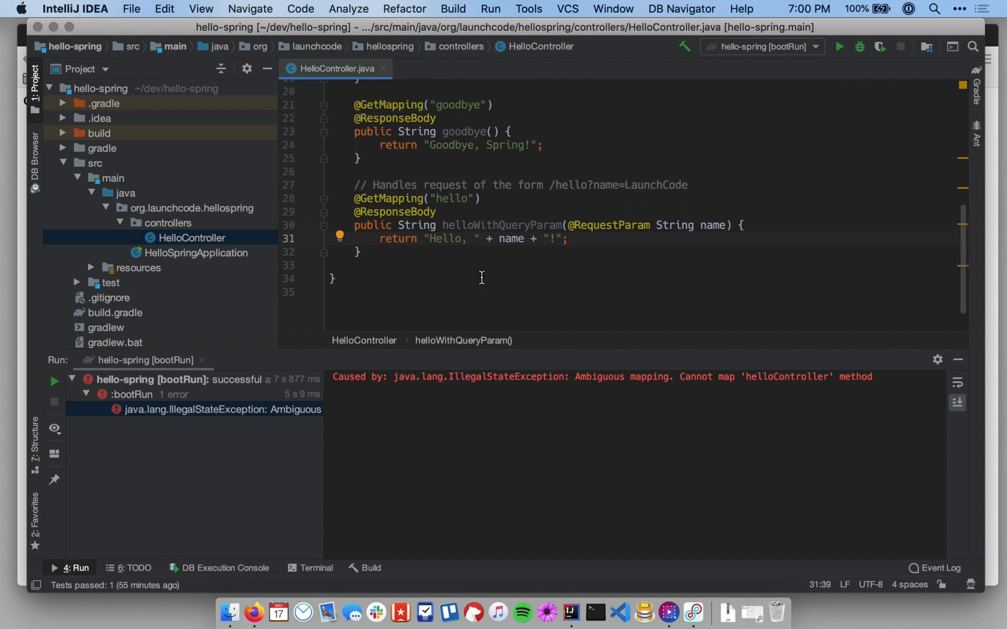
scroll(up, 3)
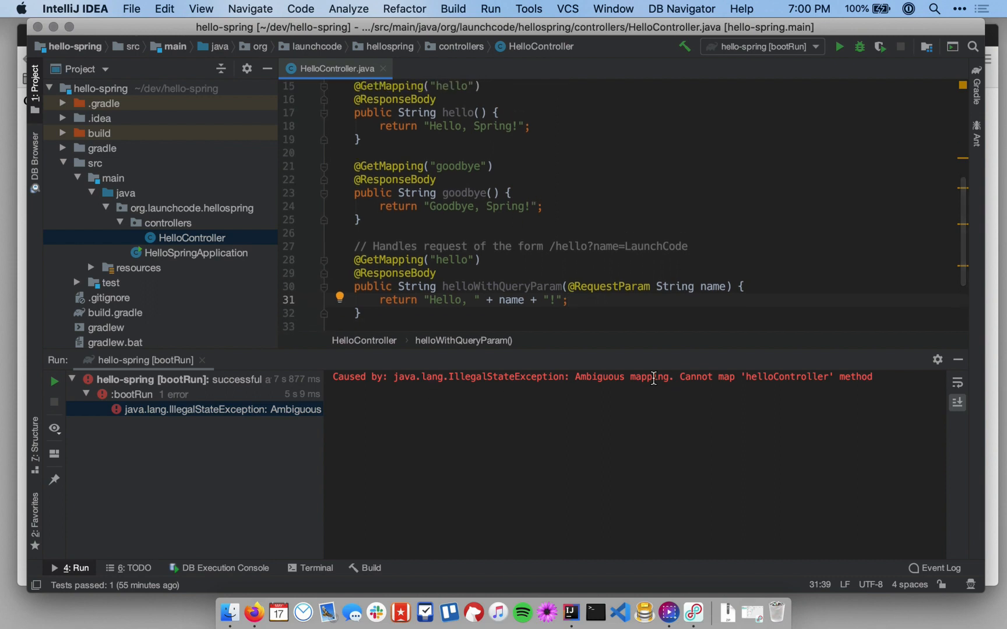
mouse_move(660, 216)
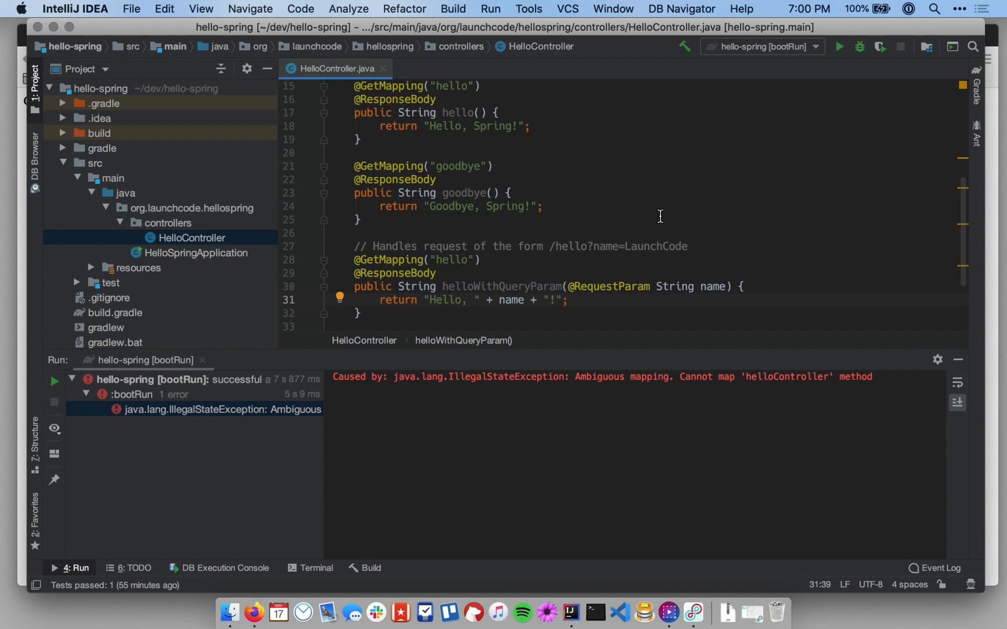
scroll(up, 3)
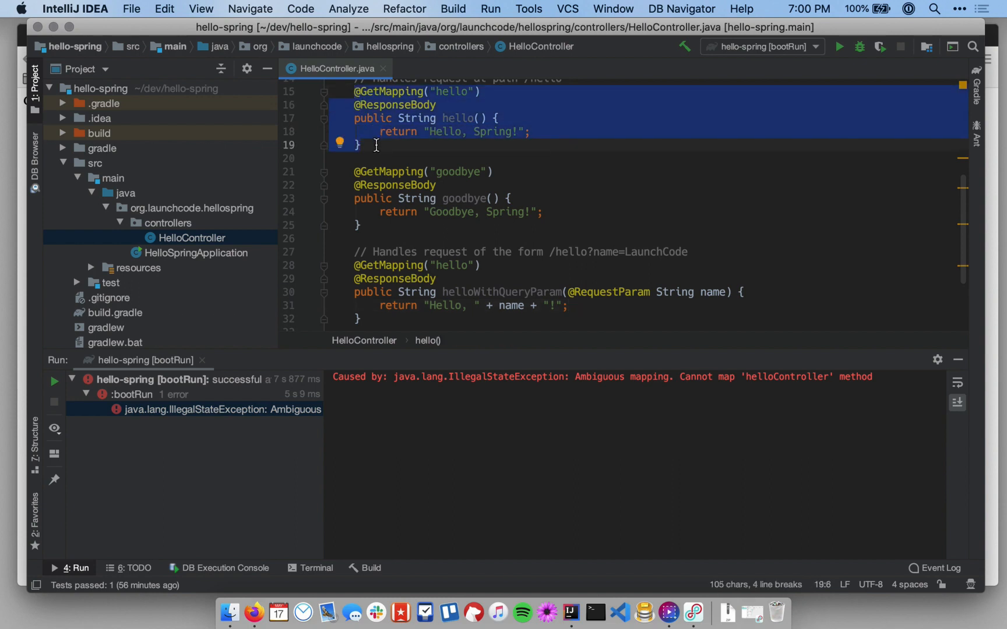
Step: Line-comment the original hello() handler and rerun hello-spring [bootRun]
key(cmd+/)
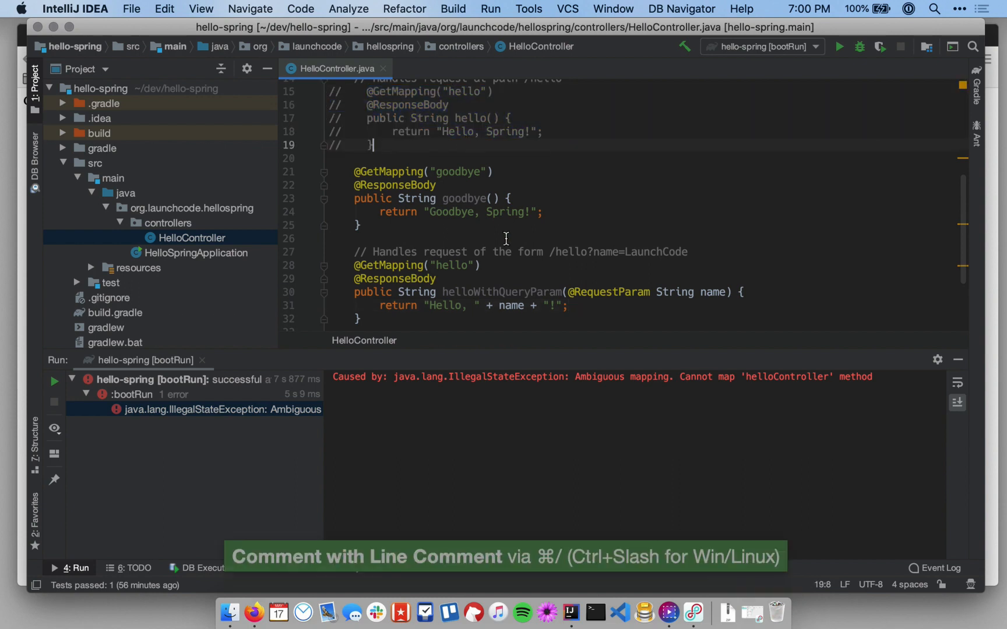
scroll(up, 3)
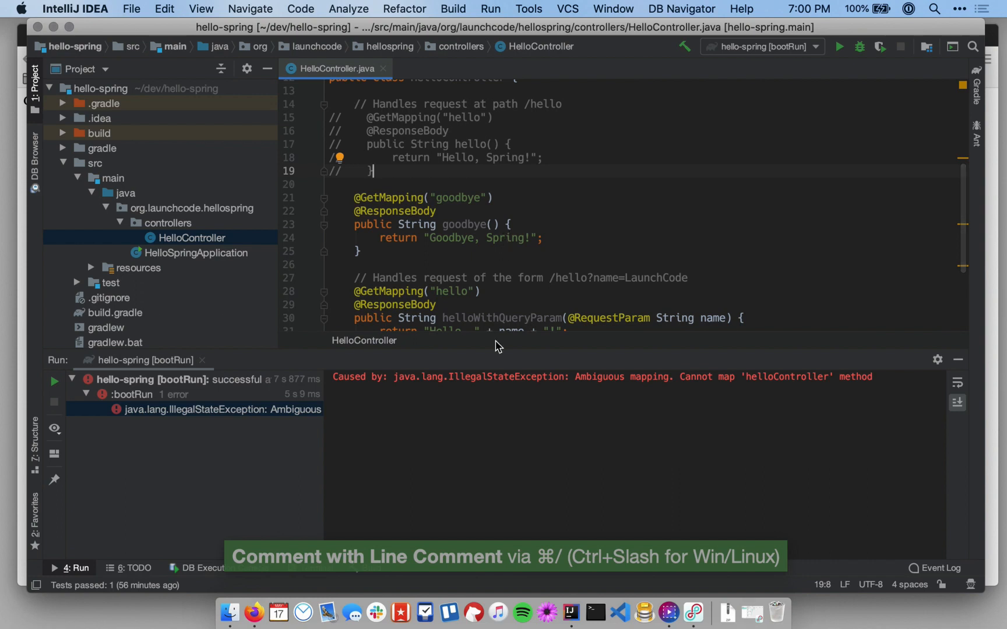
scroll(down, 3)
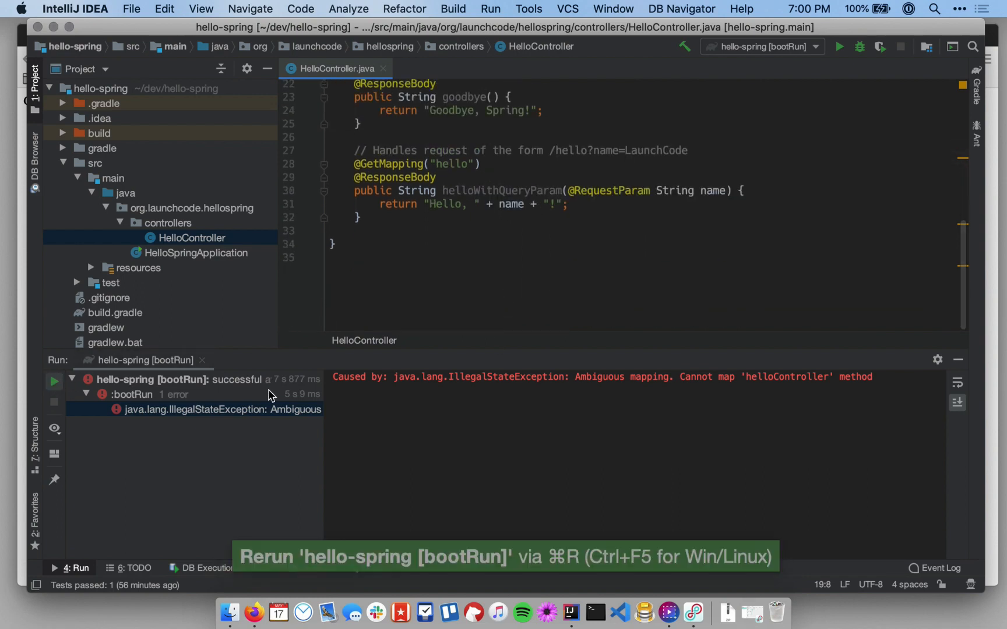
click(839, 46)
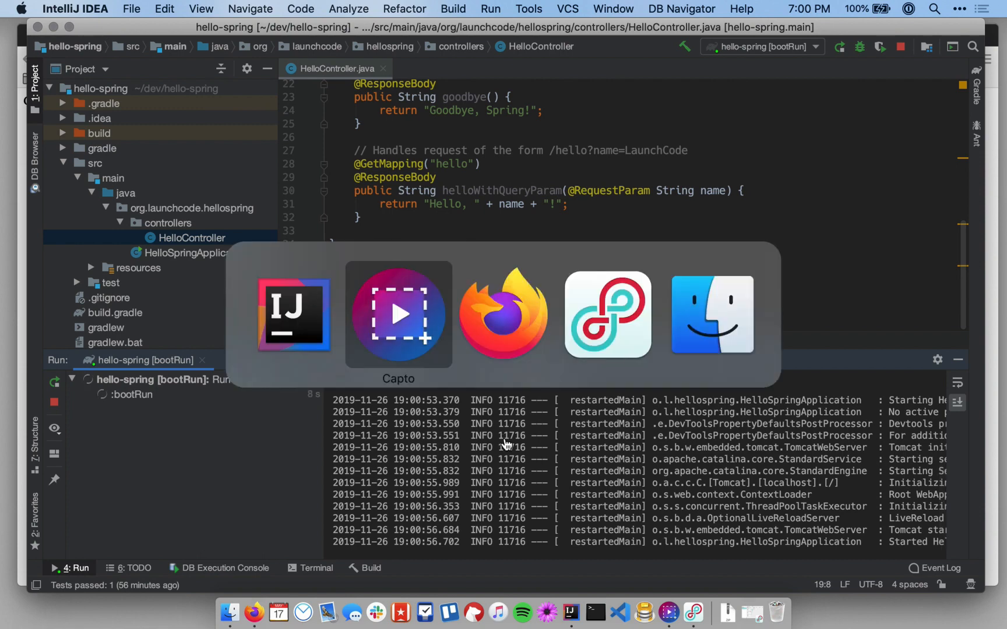
Step: Load localhost:8080/hello?name=LaunchCode in Firefox
click(504, 315)
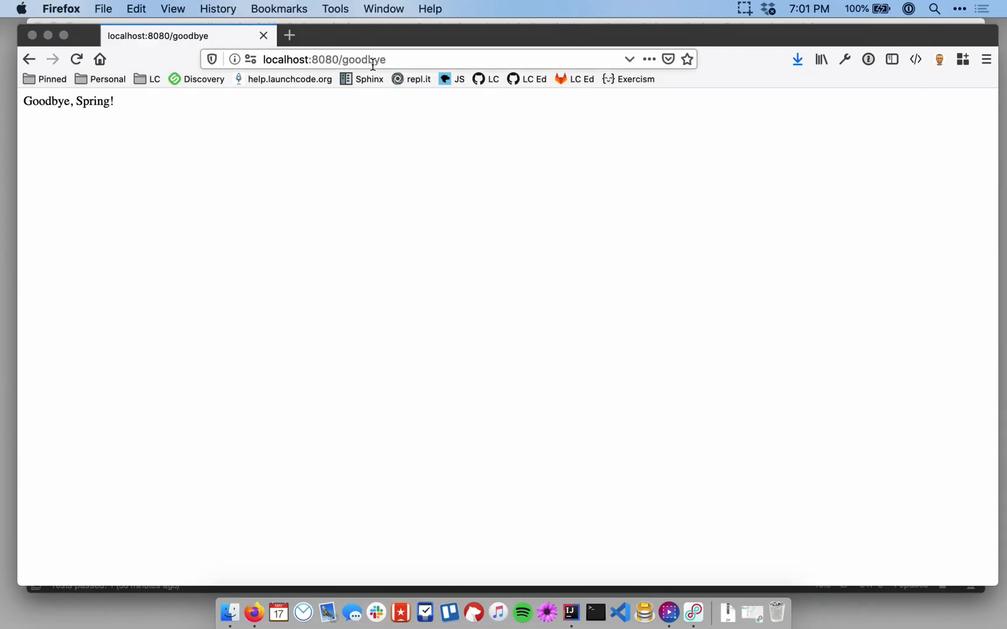
click(570, 611)
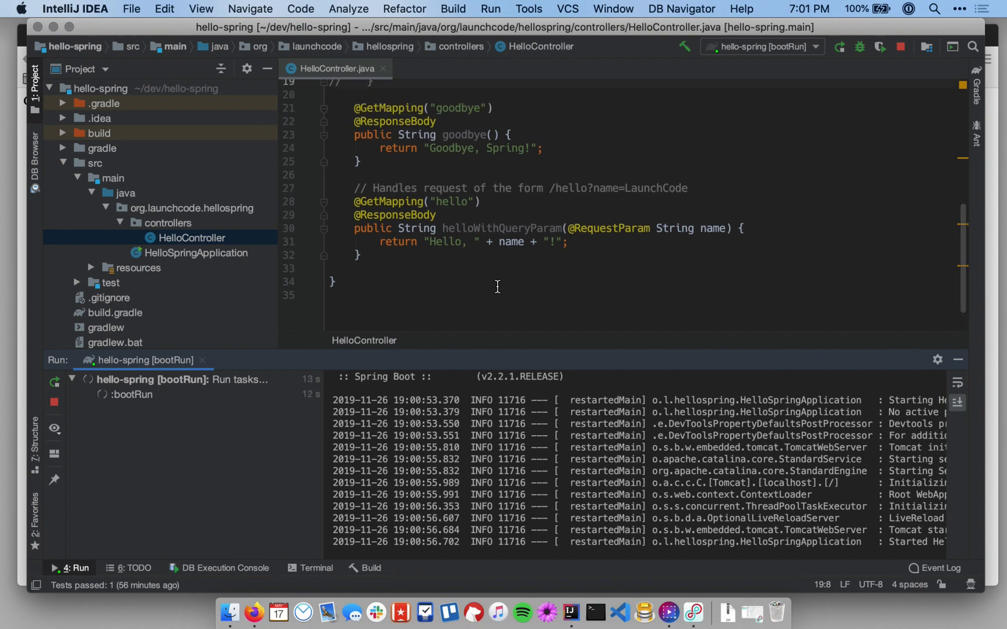
mouse_move(575, 193)
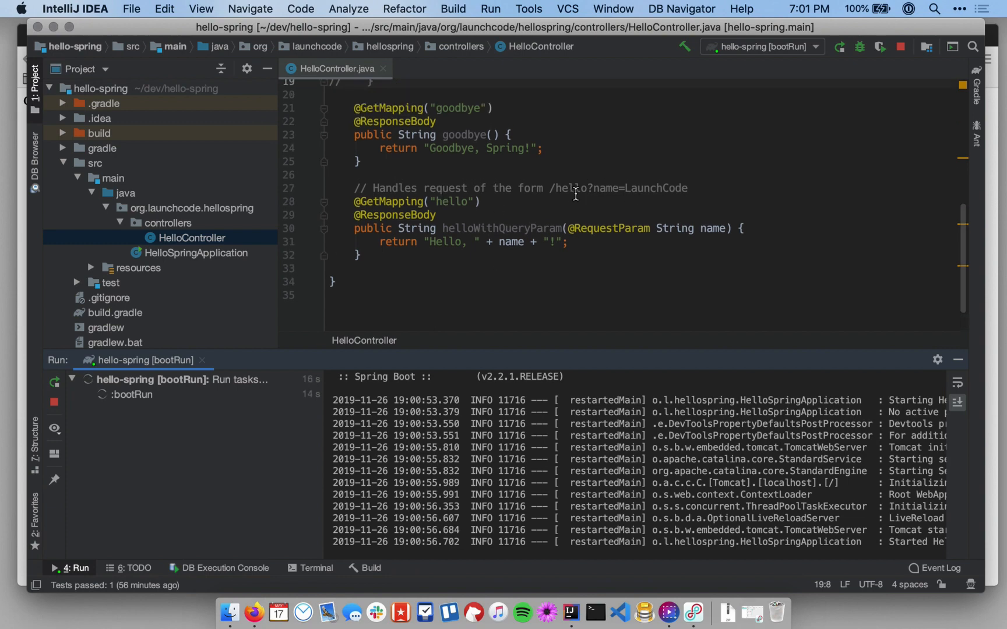
click(254, 613)
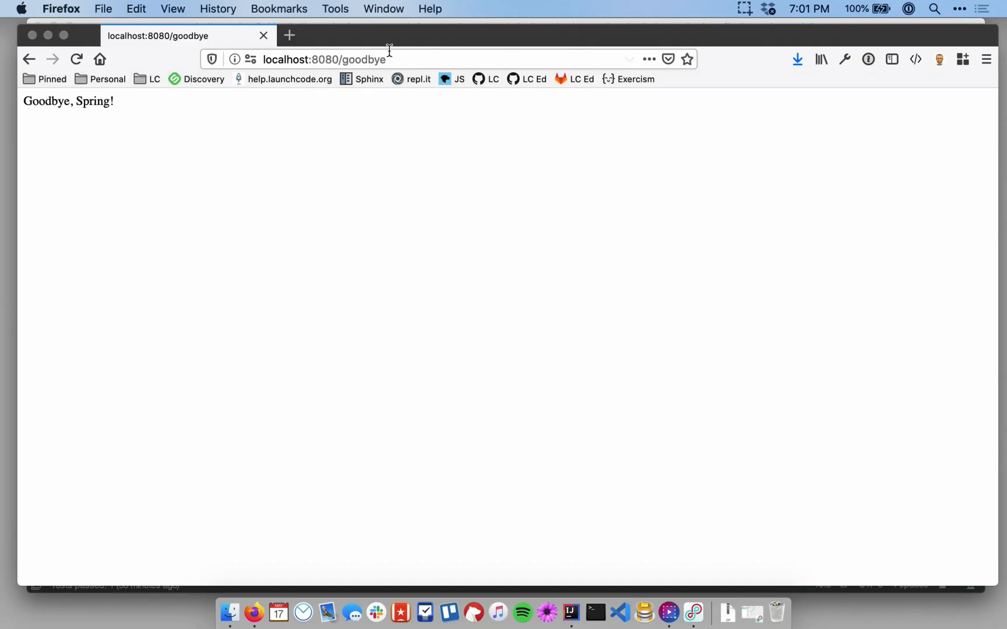
click(376, 59)
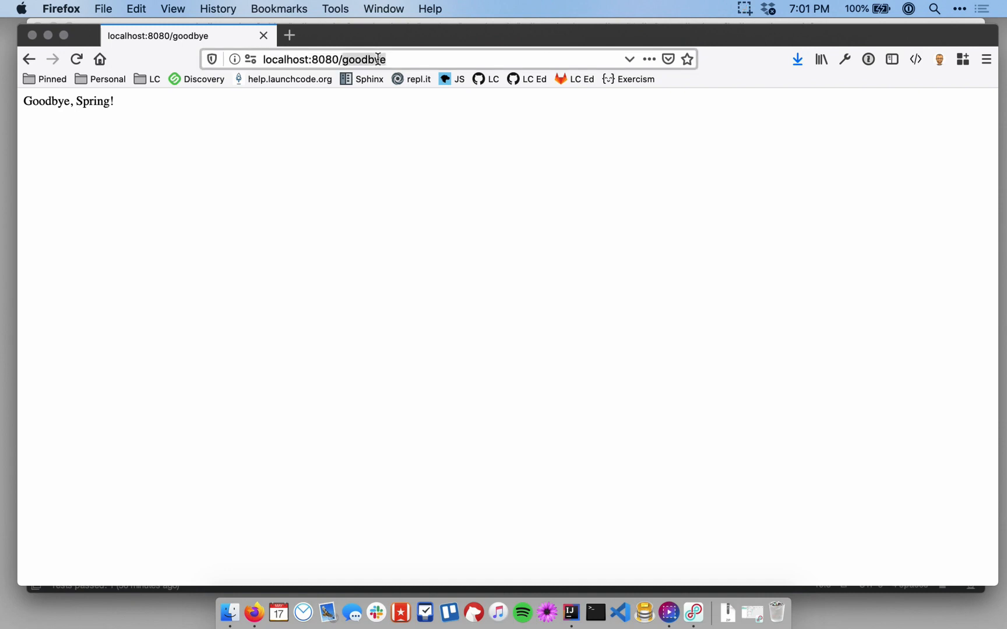
text(localhost:8080/hello?)
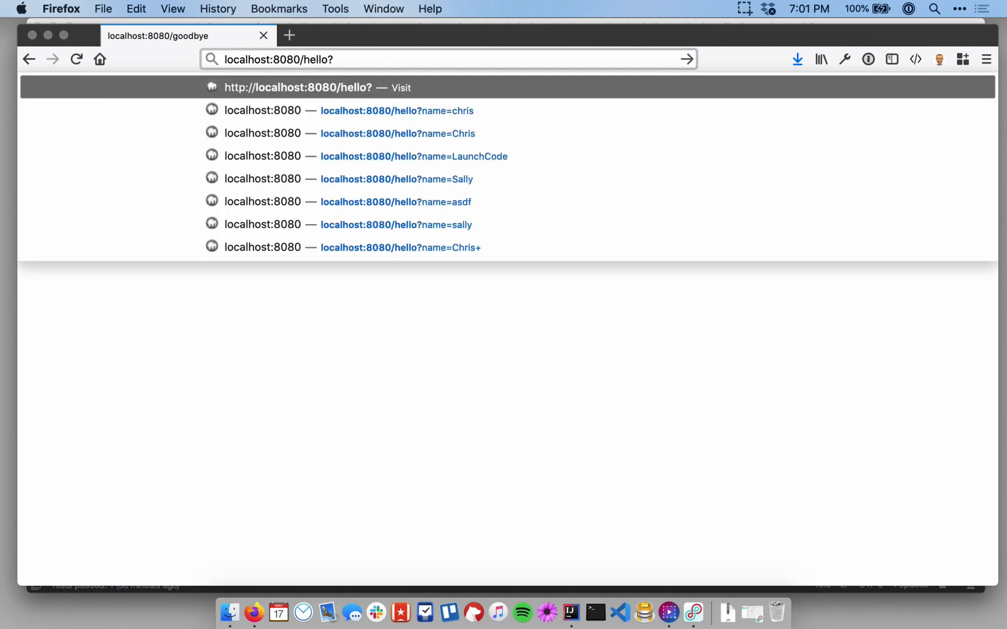
text(name=LaunchCode)
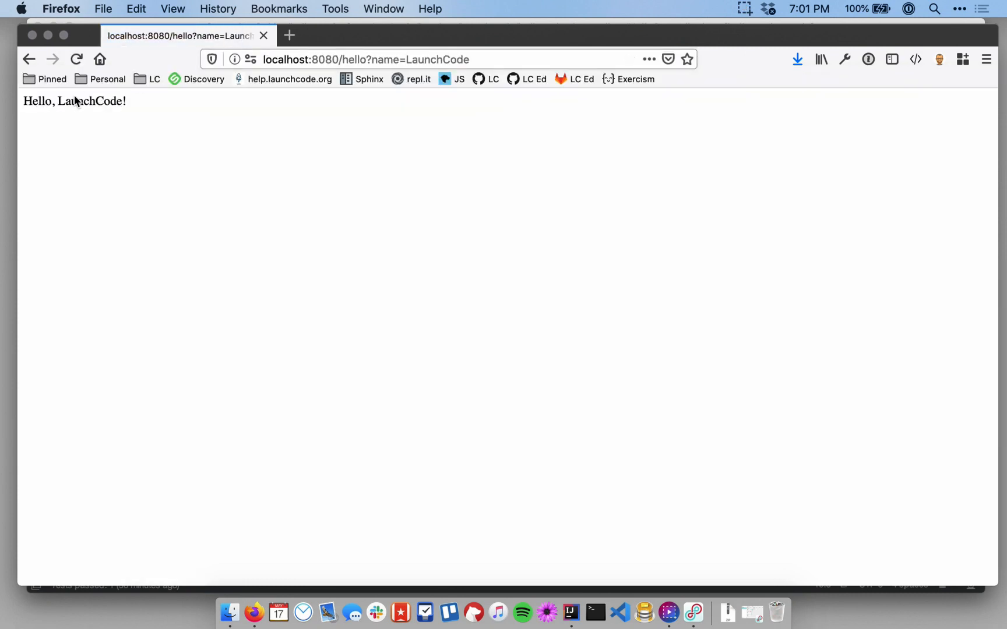
click(366, 59)
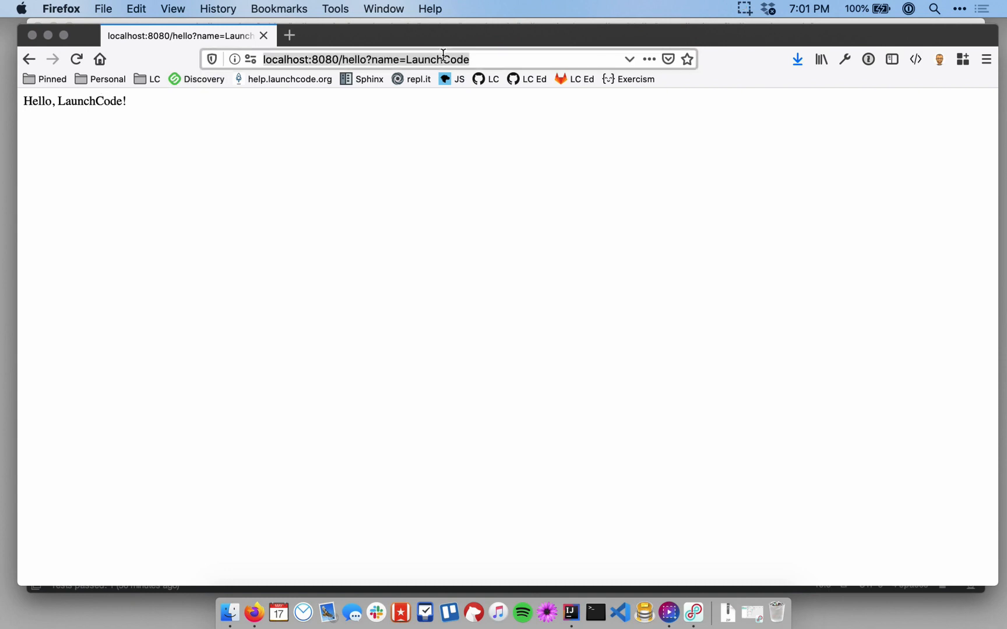